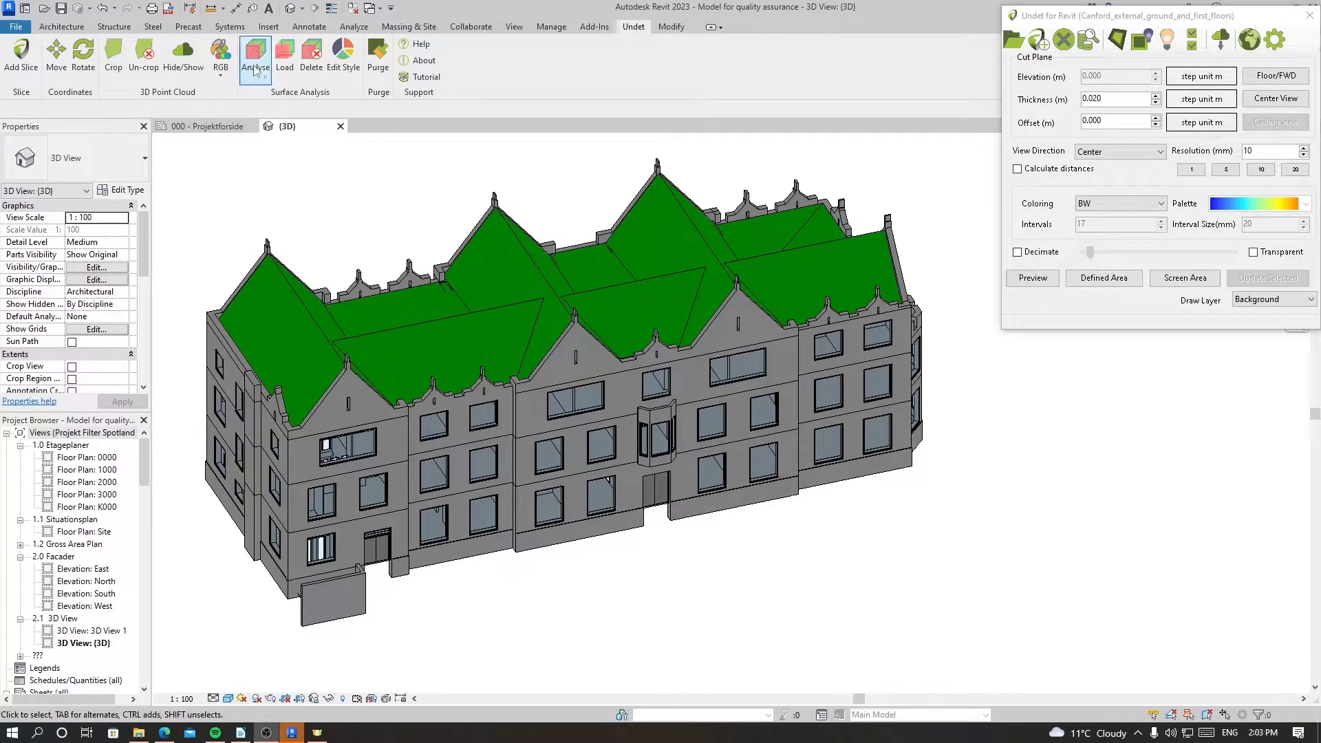
mouse_move(342, 55)
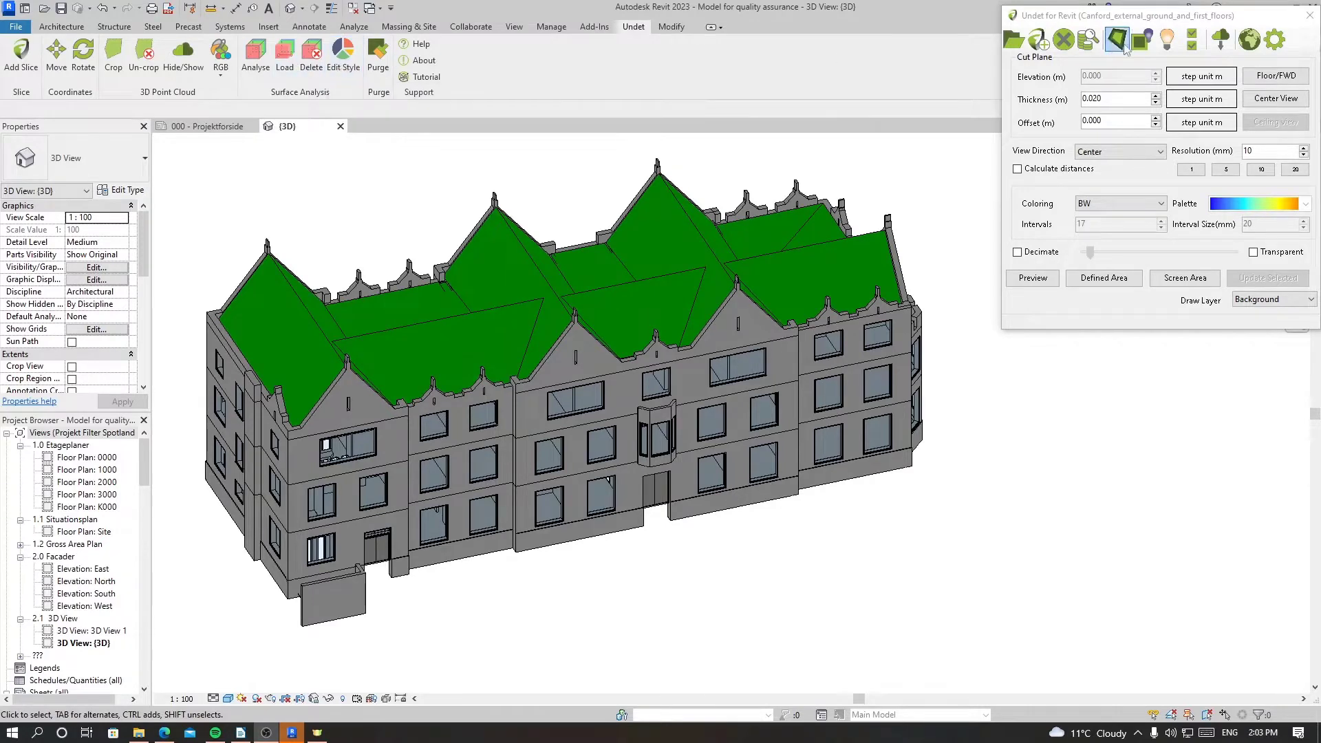
Close the Undet for Revit panel, leaving the 3D building model displayed.
click(1116, 39)
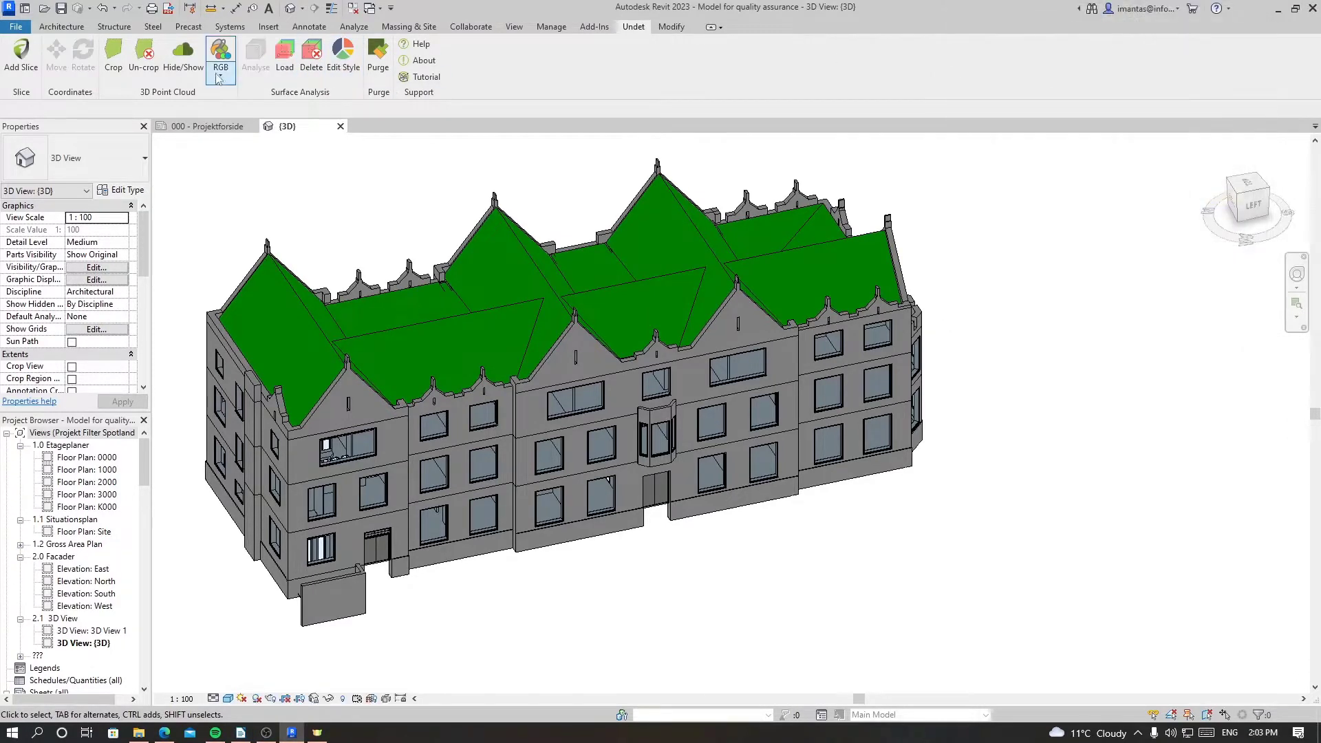
mouse_move(254, 58)
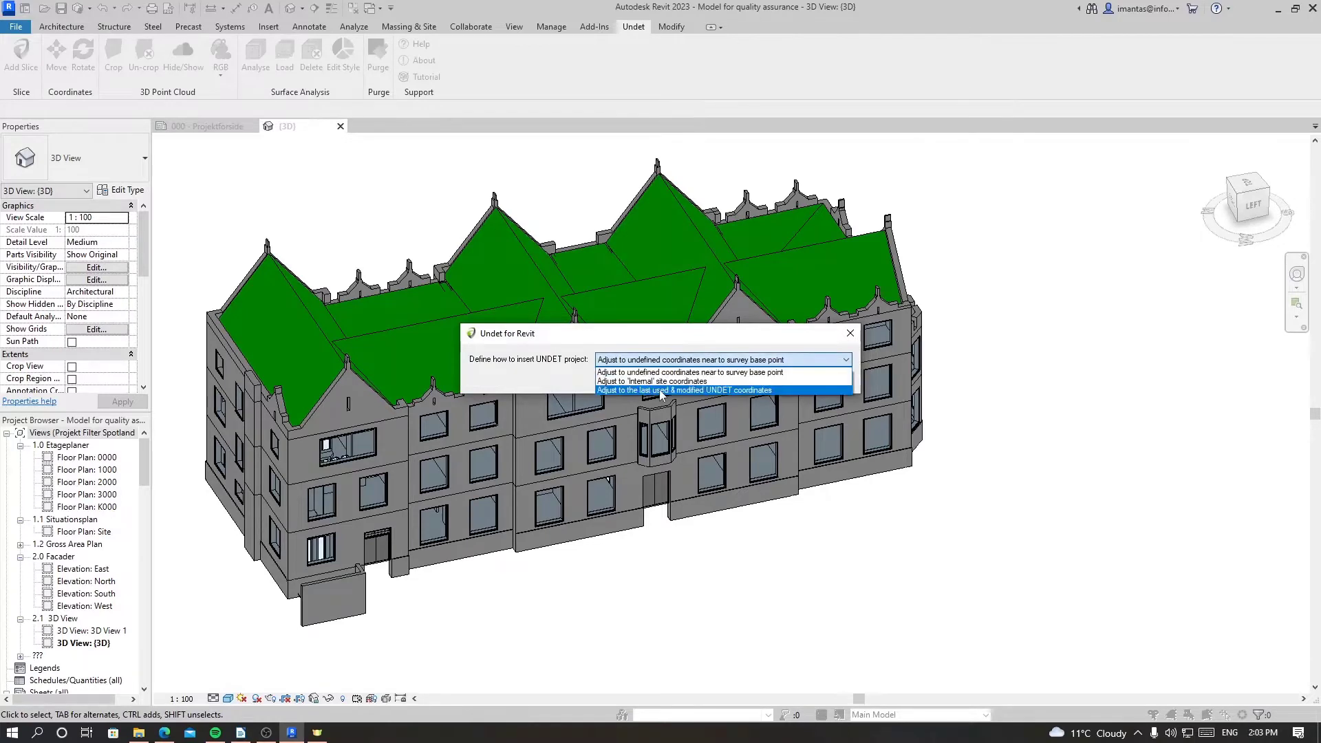
Open the existing UNDET (IPCP) project, adjusted to undefined coordinates near the survey base point.
click(681, 390)
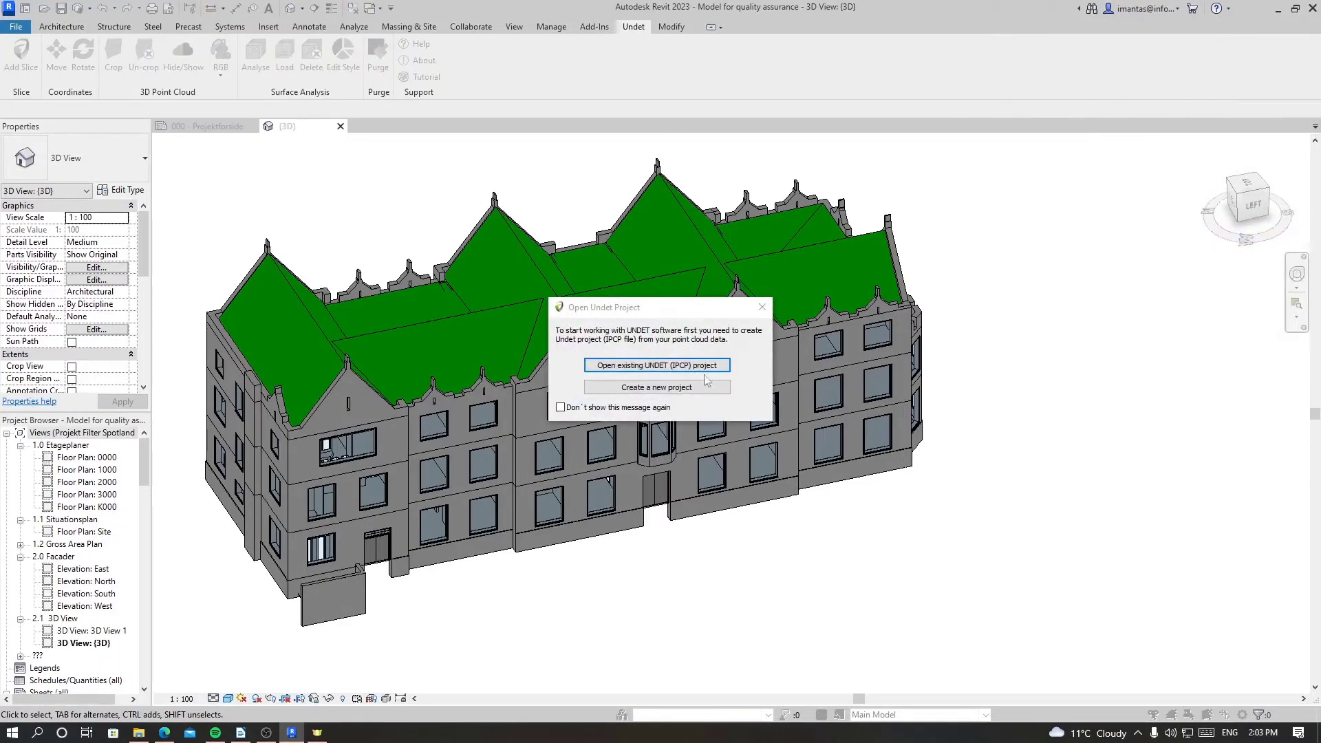
click(657, 365)
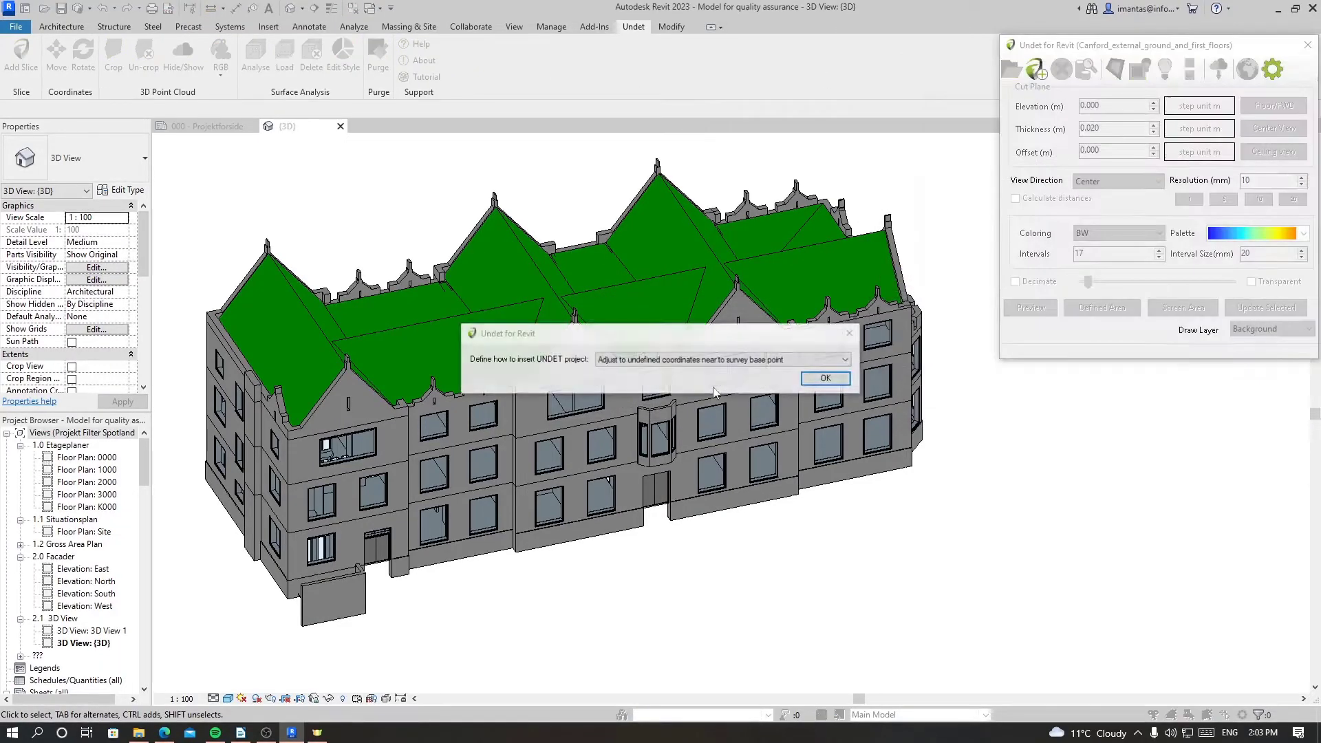
click(825, 378)
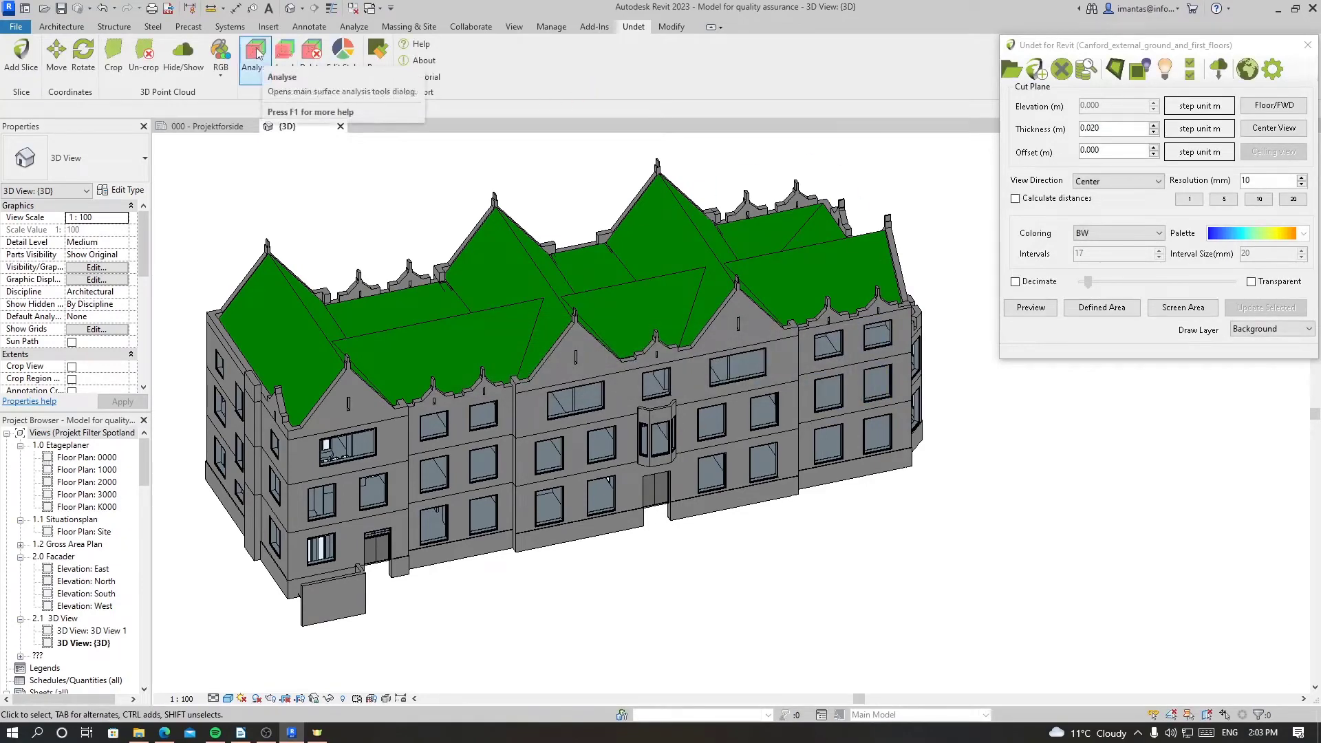
Open Surface Analysis Options and keep Mode as the calculation method.
click(254, 53)
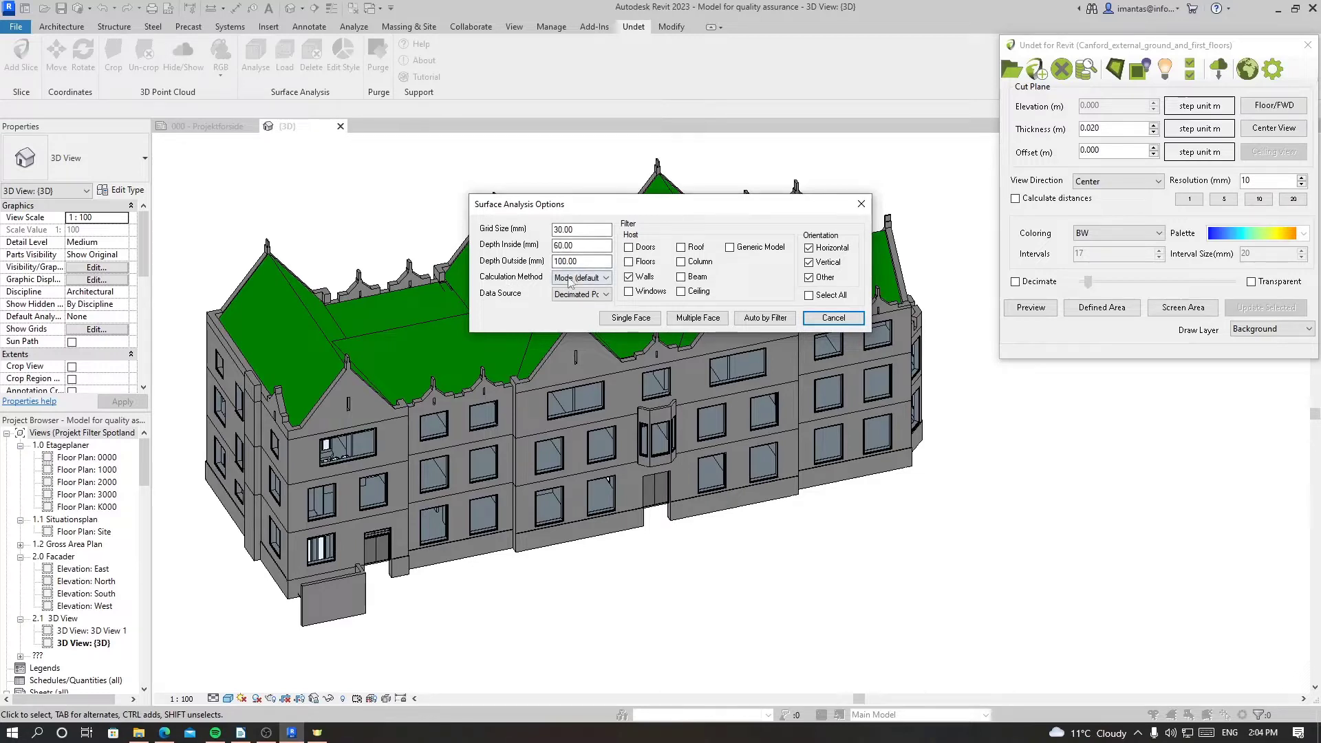
click(604, 277)
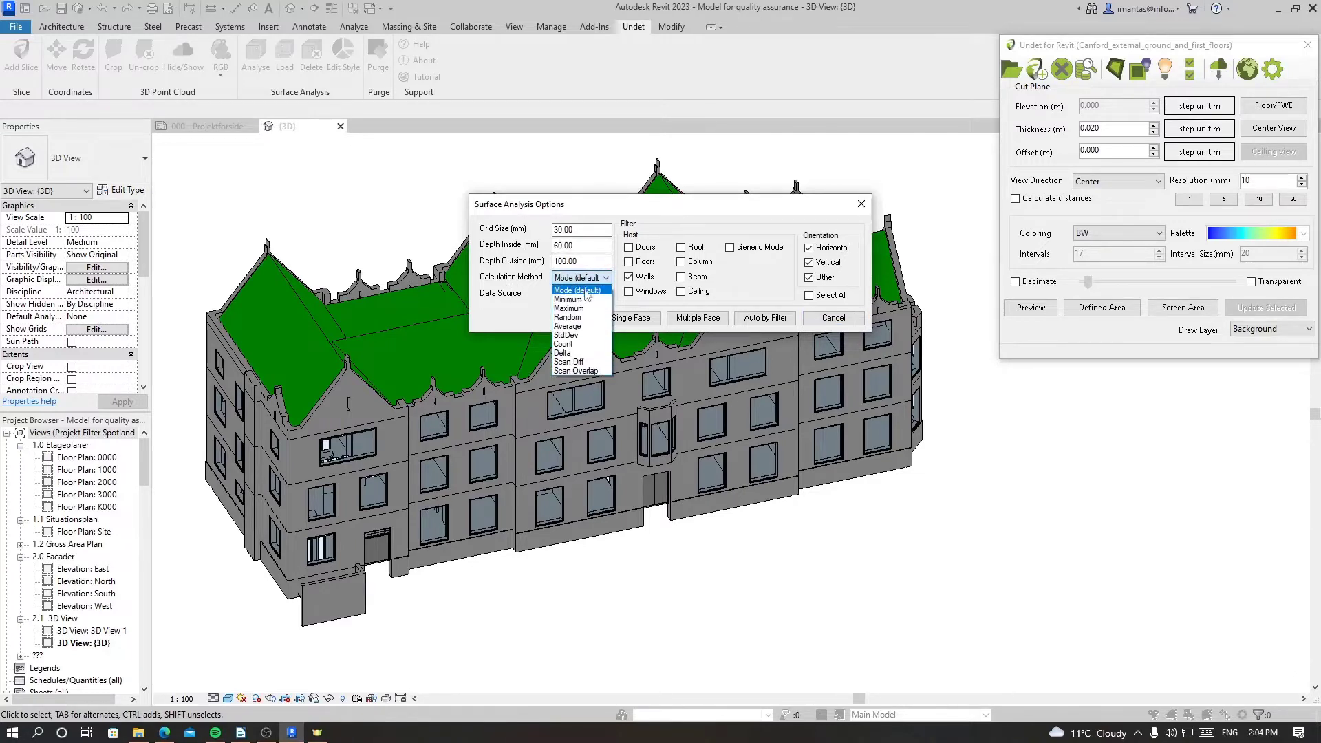
mouse_move(586, 300)
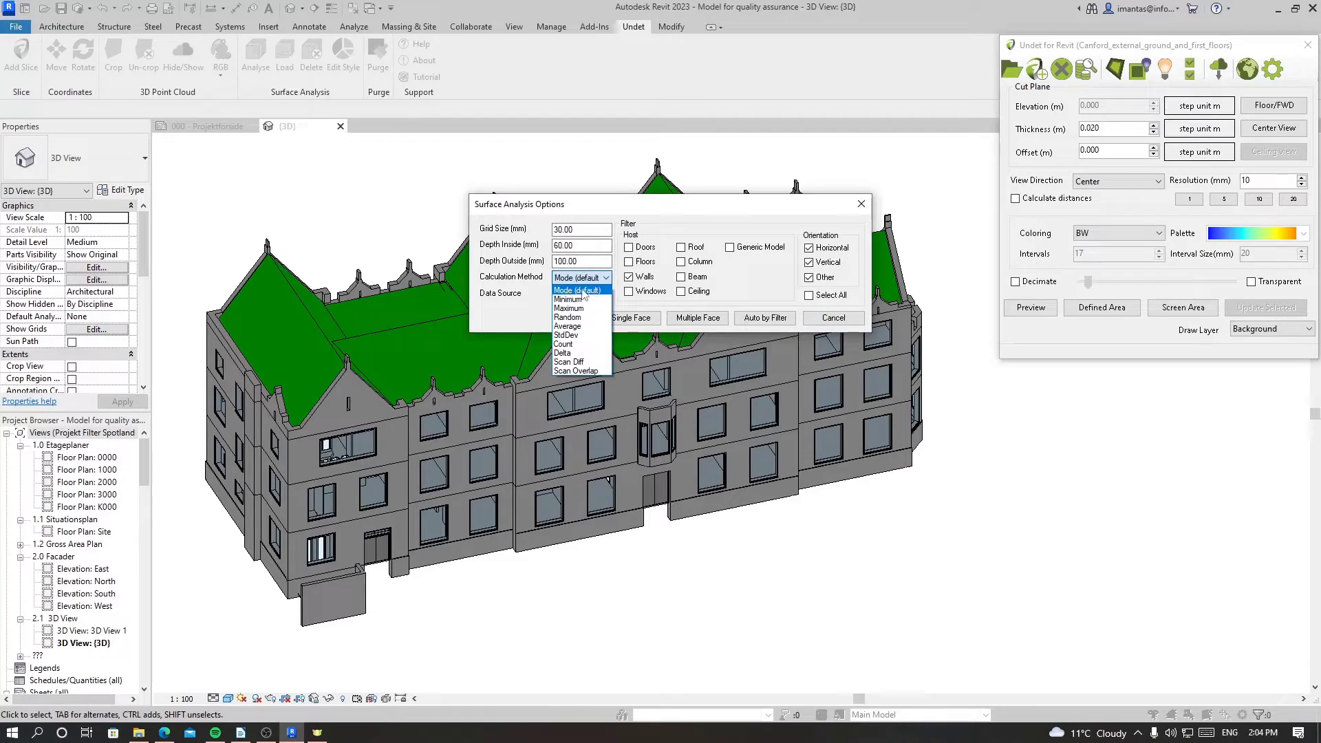
mouse_move(570, 299)
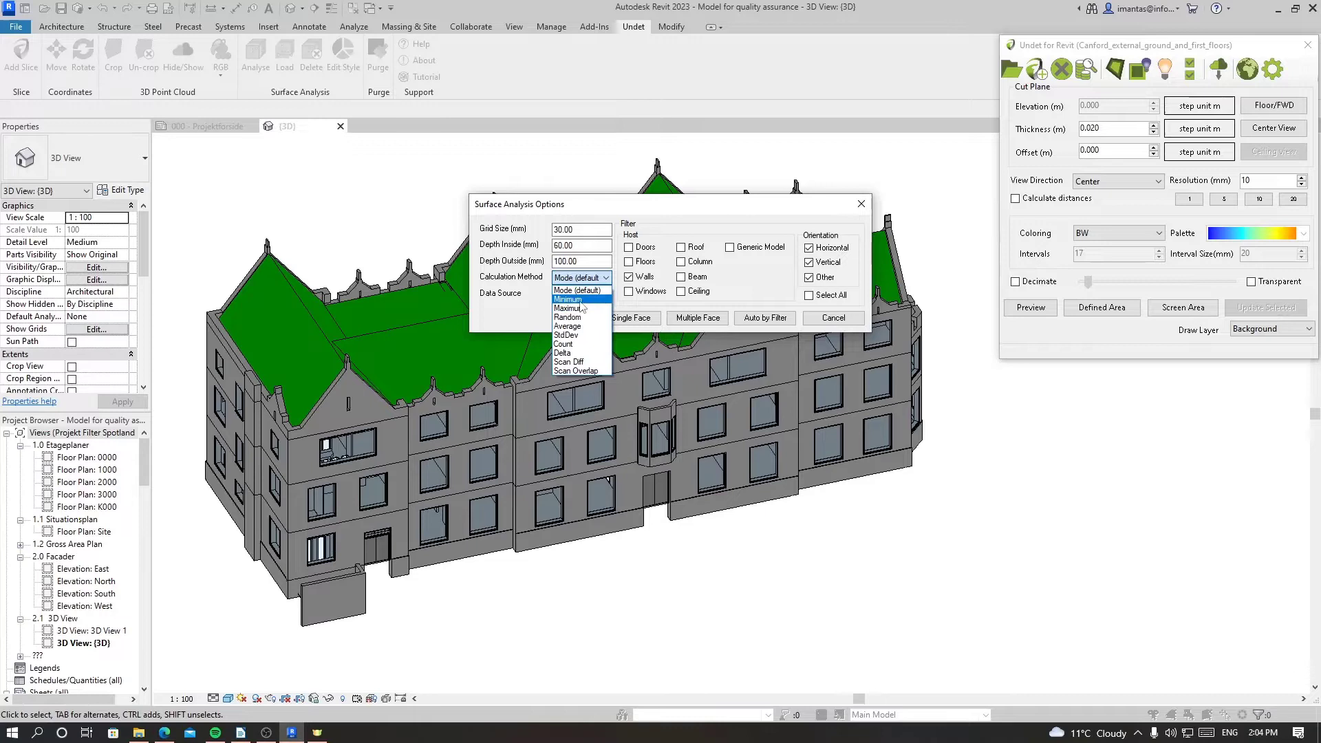
mouse_move(590, 310)
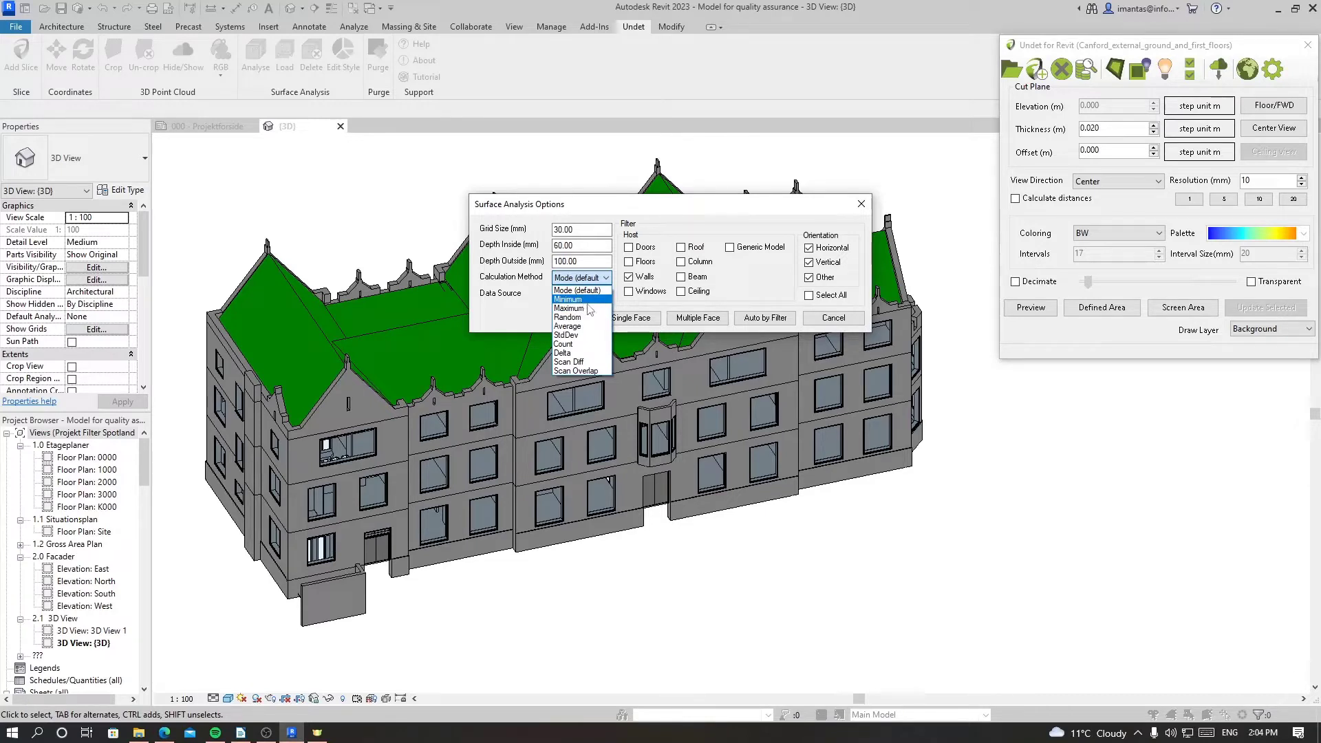
mouse_move(577, 343)
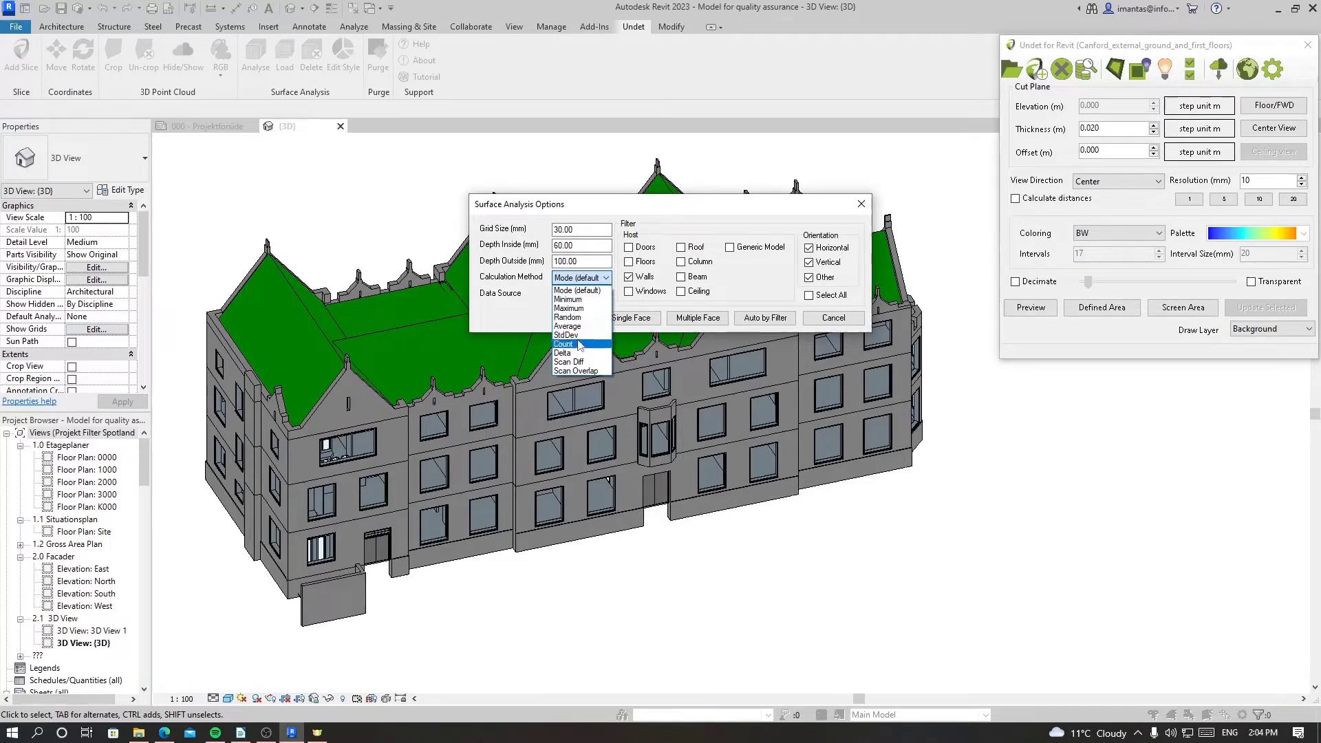
mouse_move(569, 361)
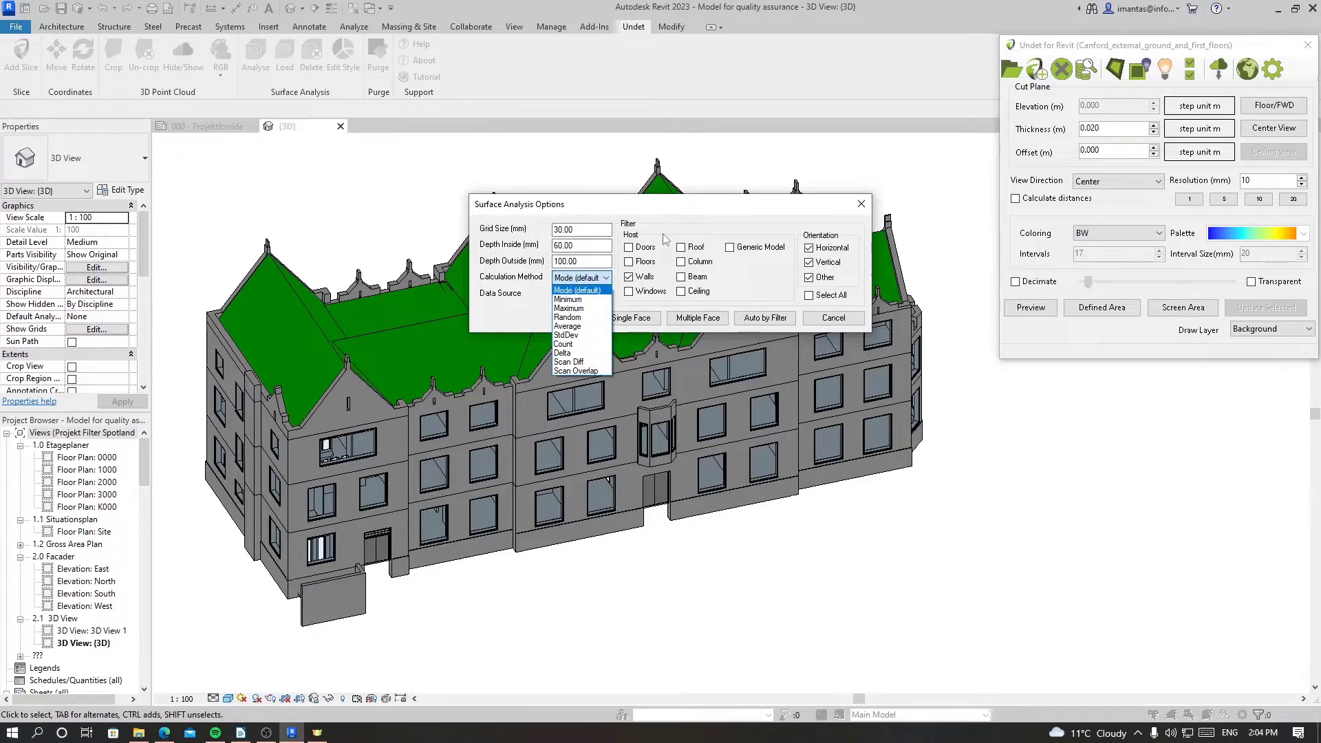
click(581, 294)
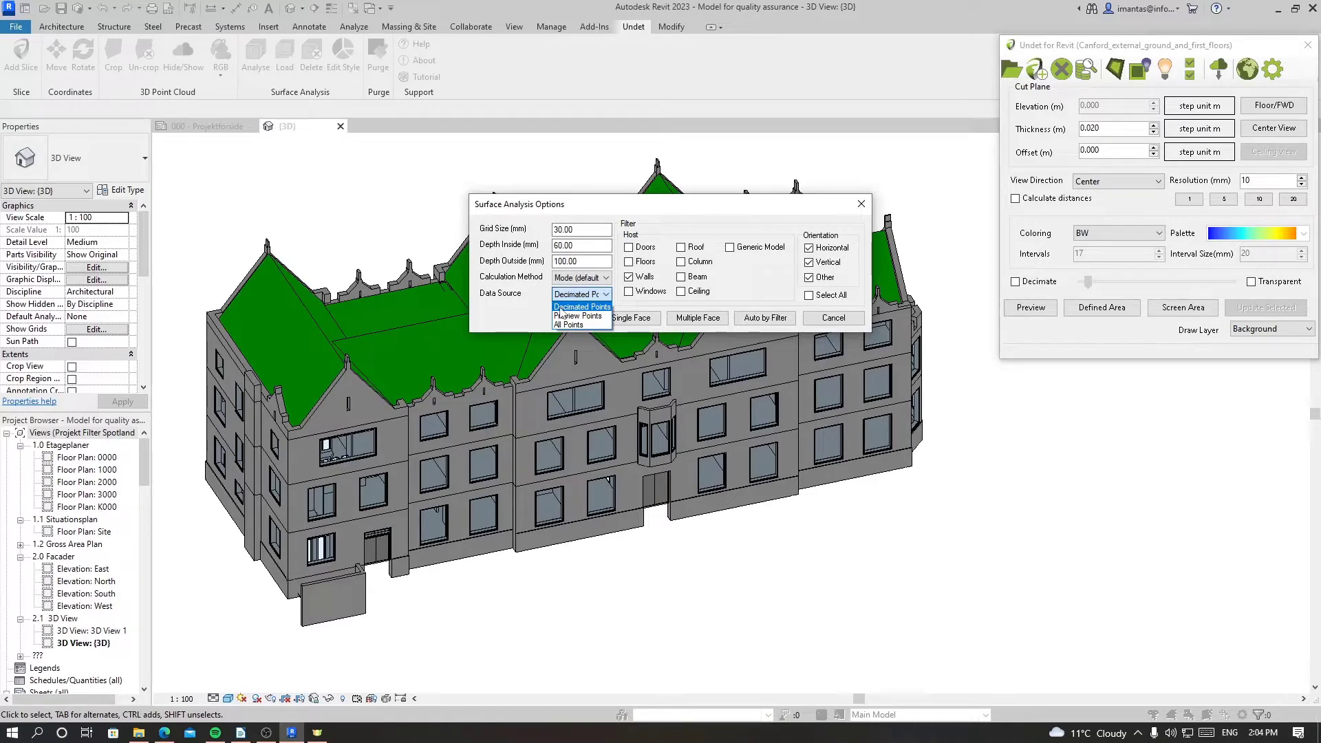
mouse_move(578, 315)
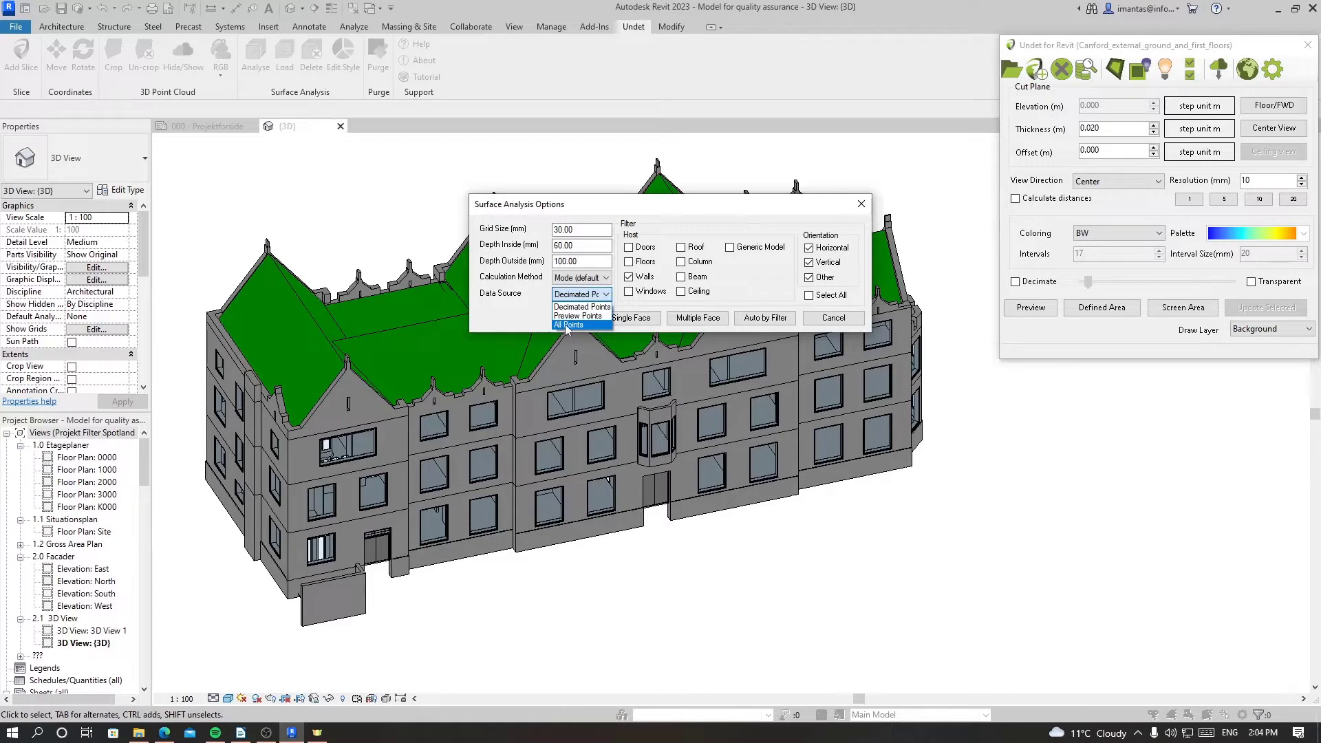
mouse_move(578, 315)
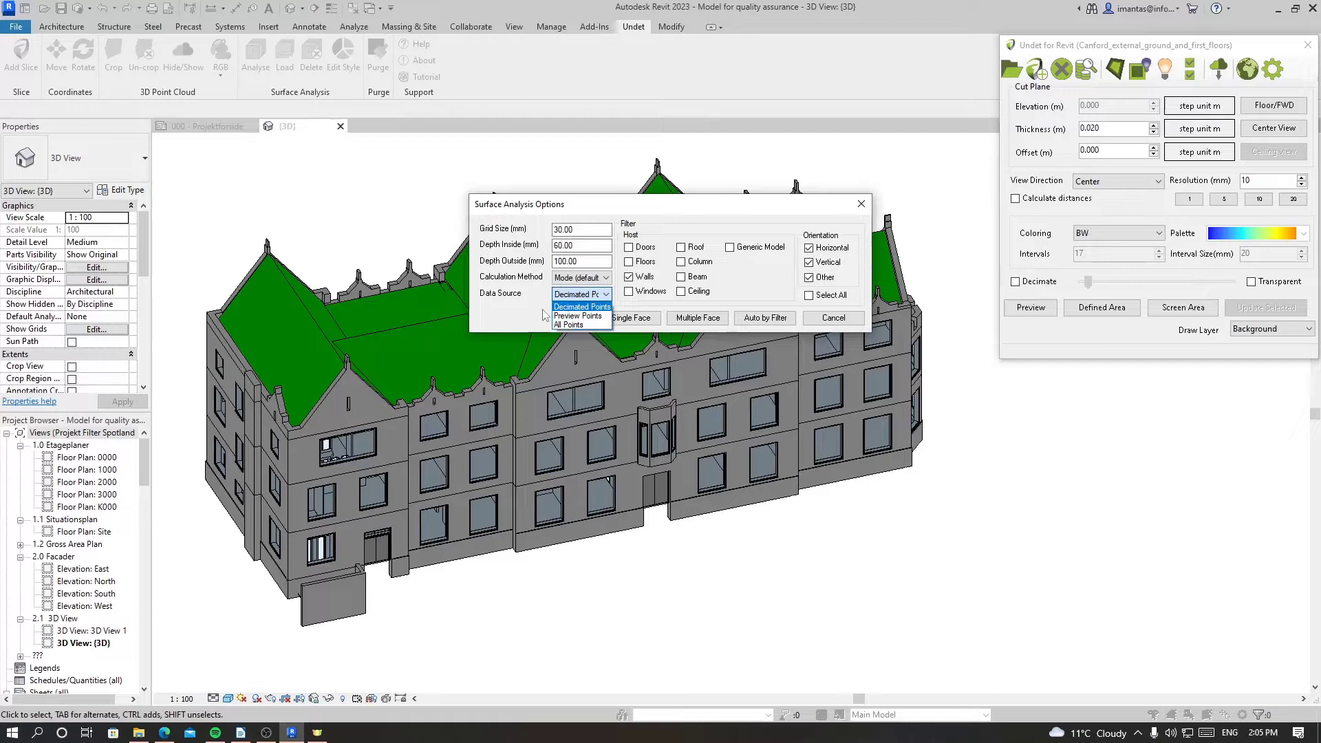
Keep decimated points as the data source and move the options dialog off the façade.
click(578, 306)
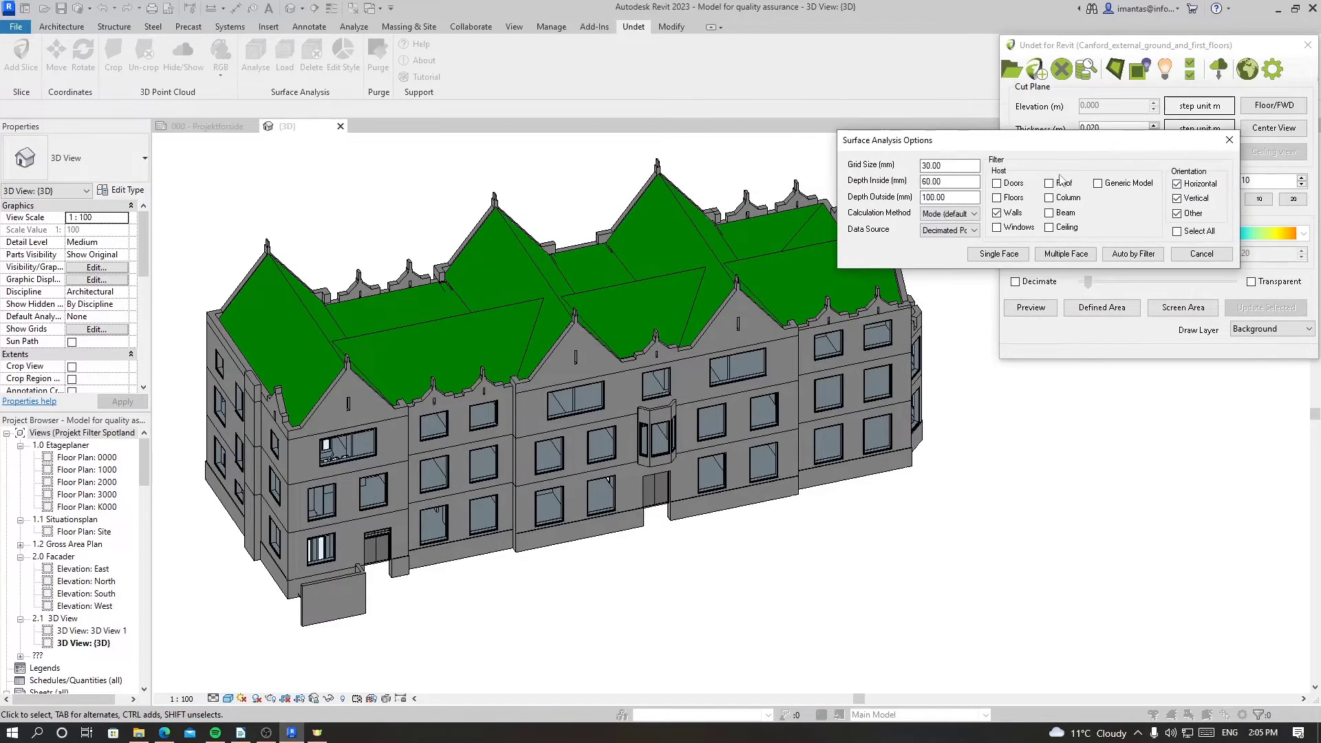
click(997, 212)
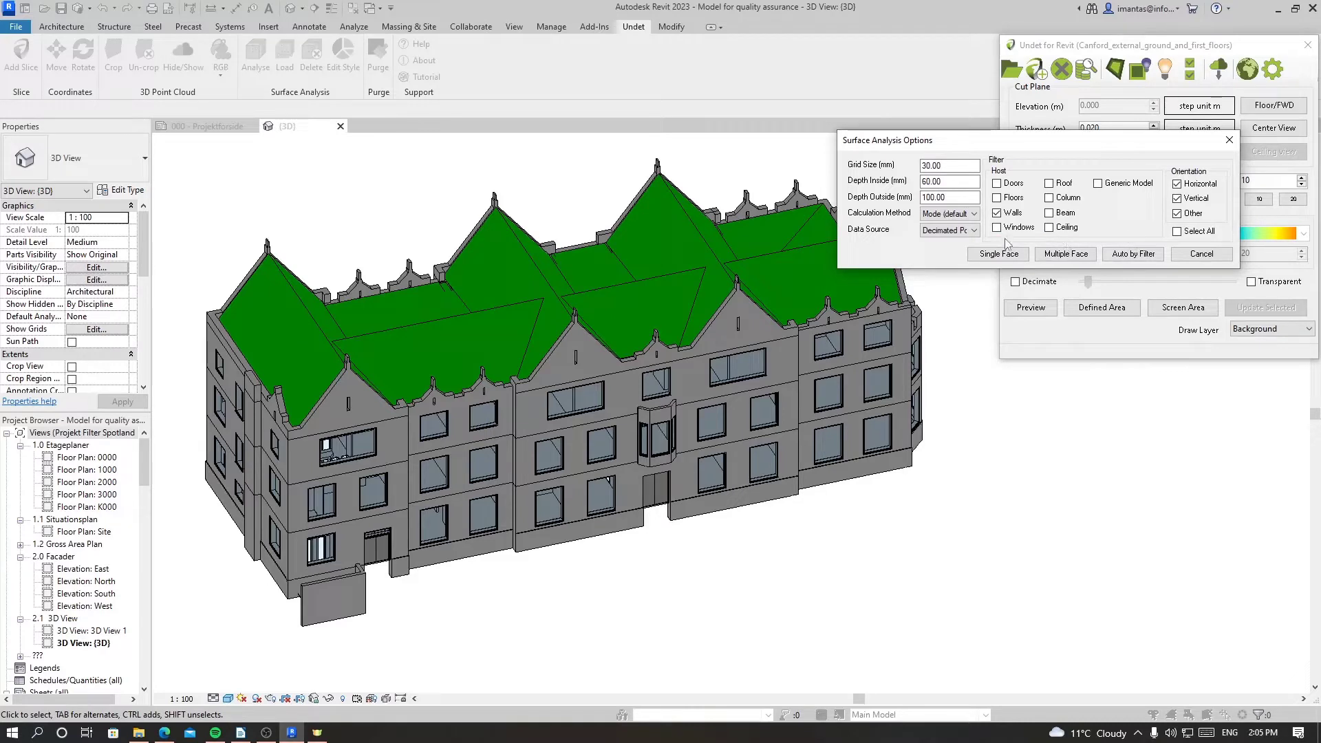
click(997, 213)
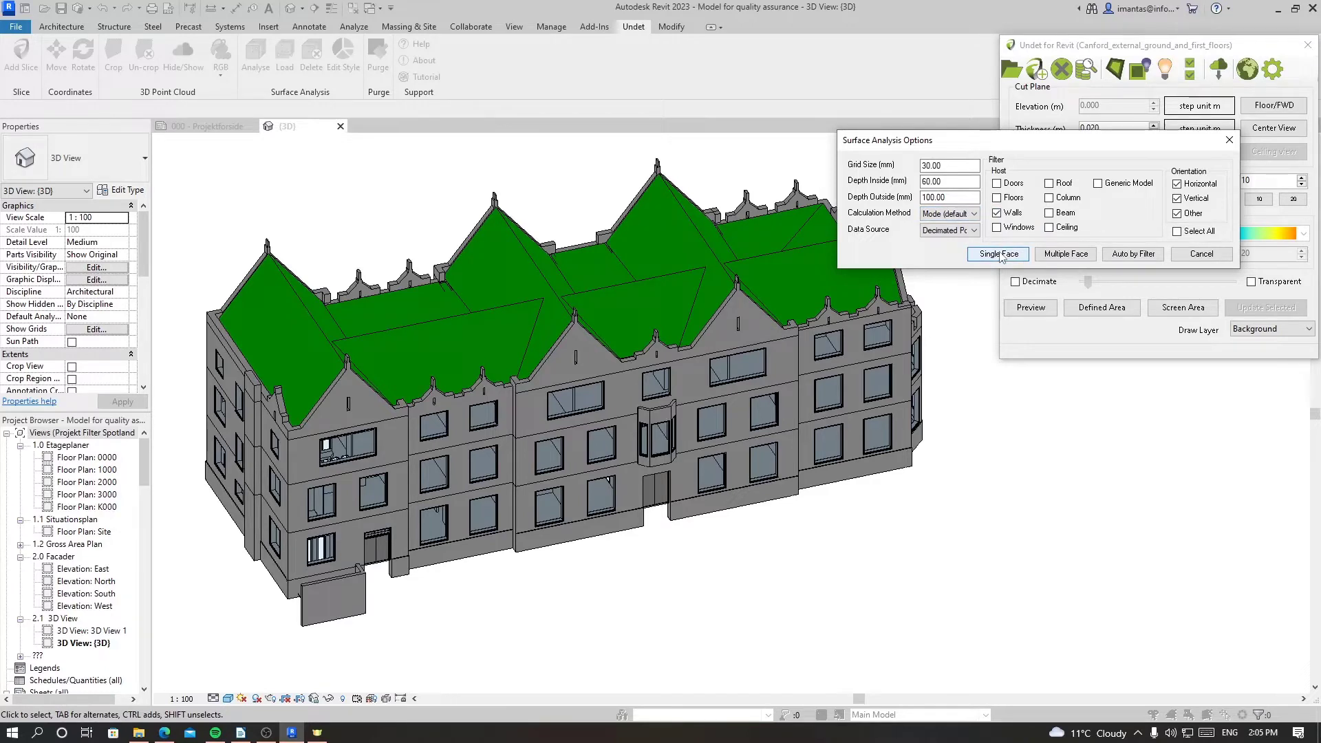
mouse_move(987, 258)
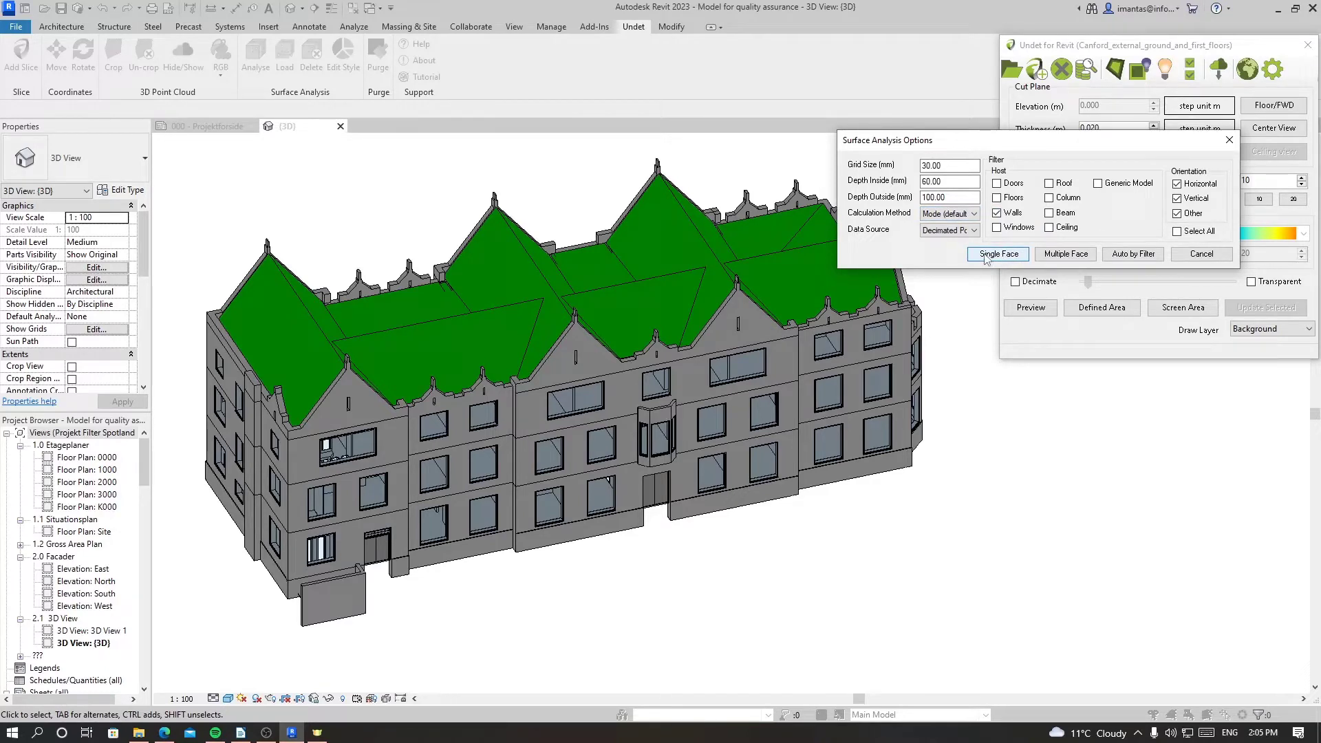
Run a Single Face analysis on the upper wall face between the second-floor windows.
click(998, 254)
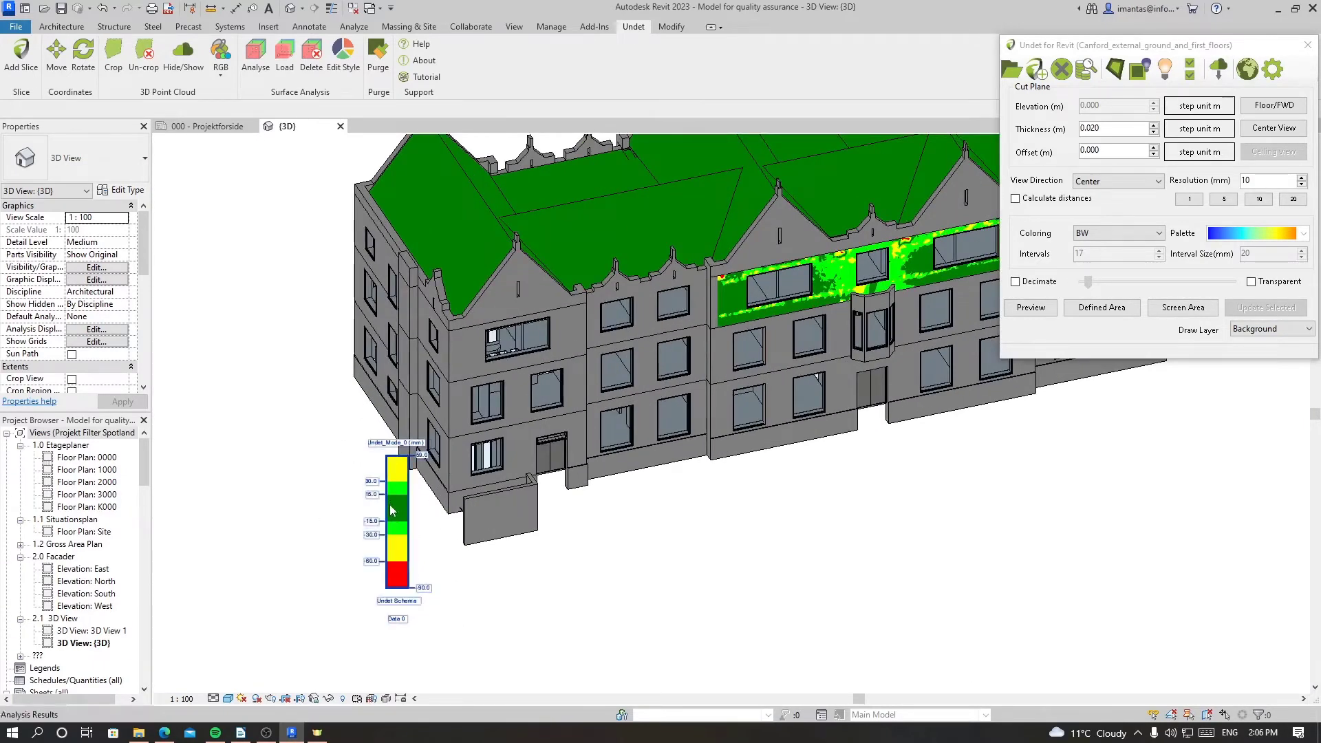
mouse_move(374, 500)
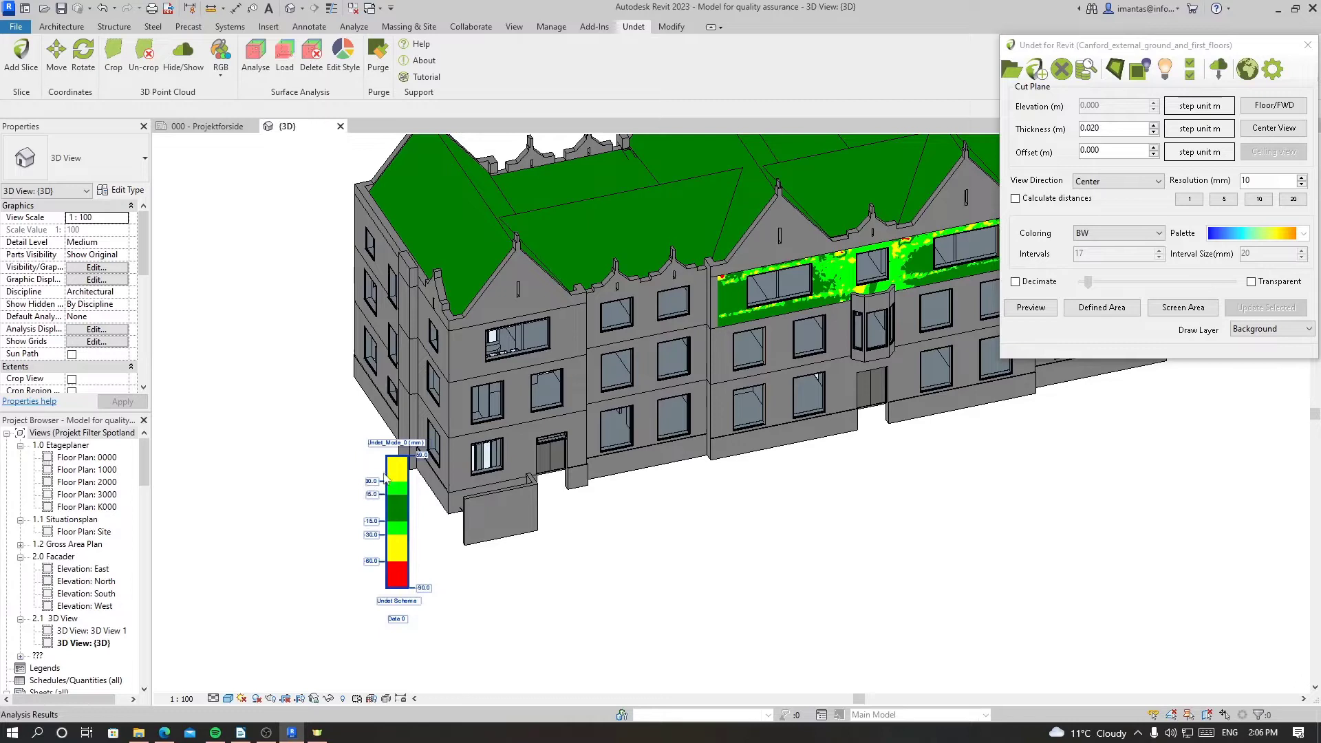
mouse_move(418, 458)
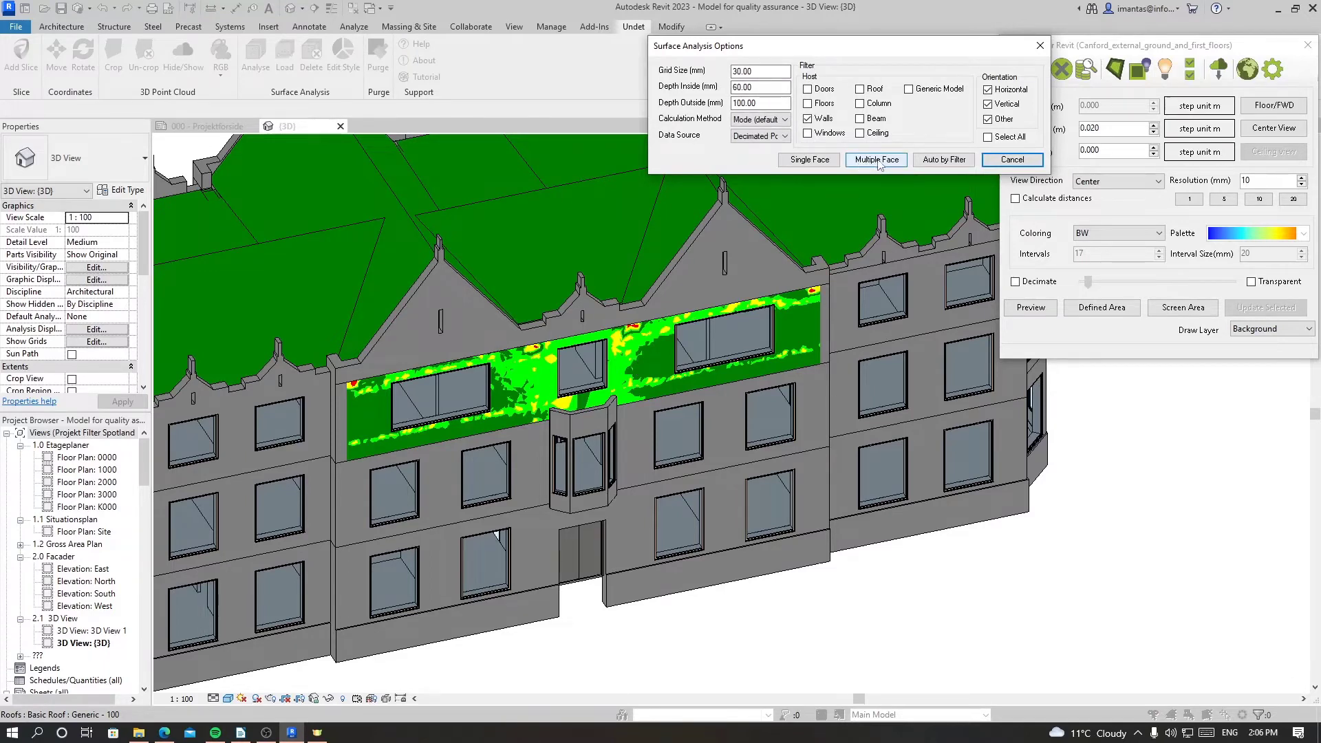
Use Multiple Face to select several more façade wall faces for analysis.
click(808, 118)
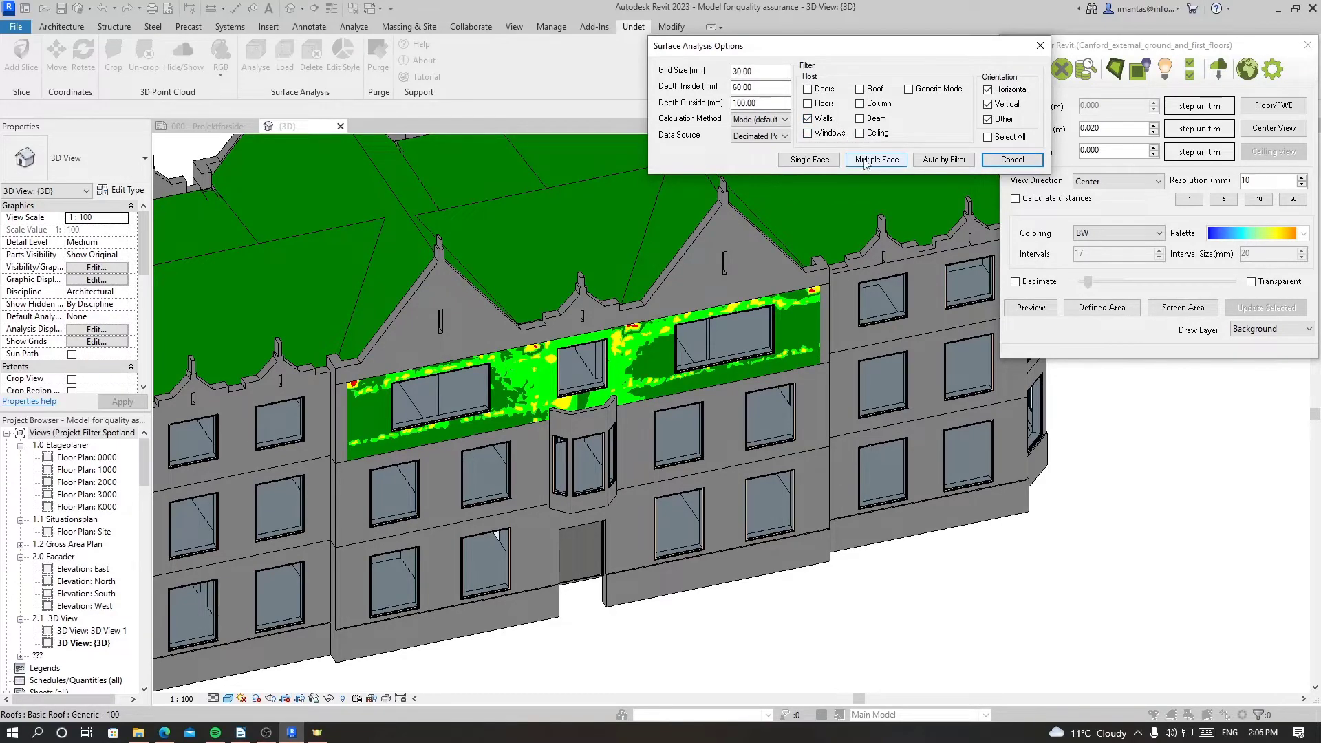
click(875, 159)
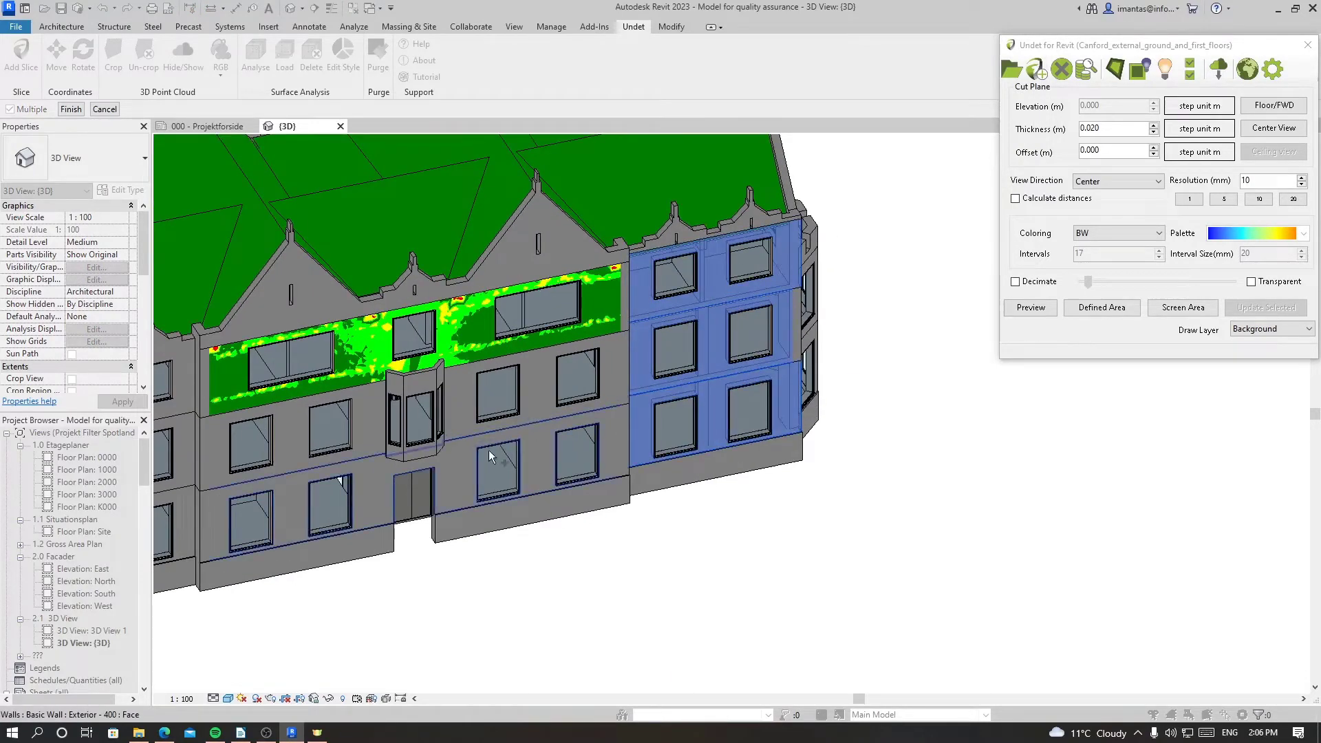
drag(491, 456, 474, 404)
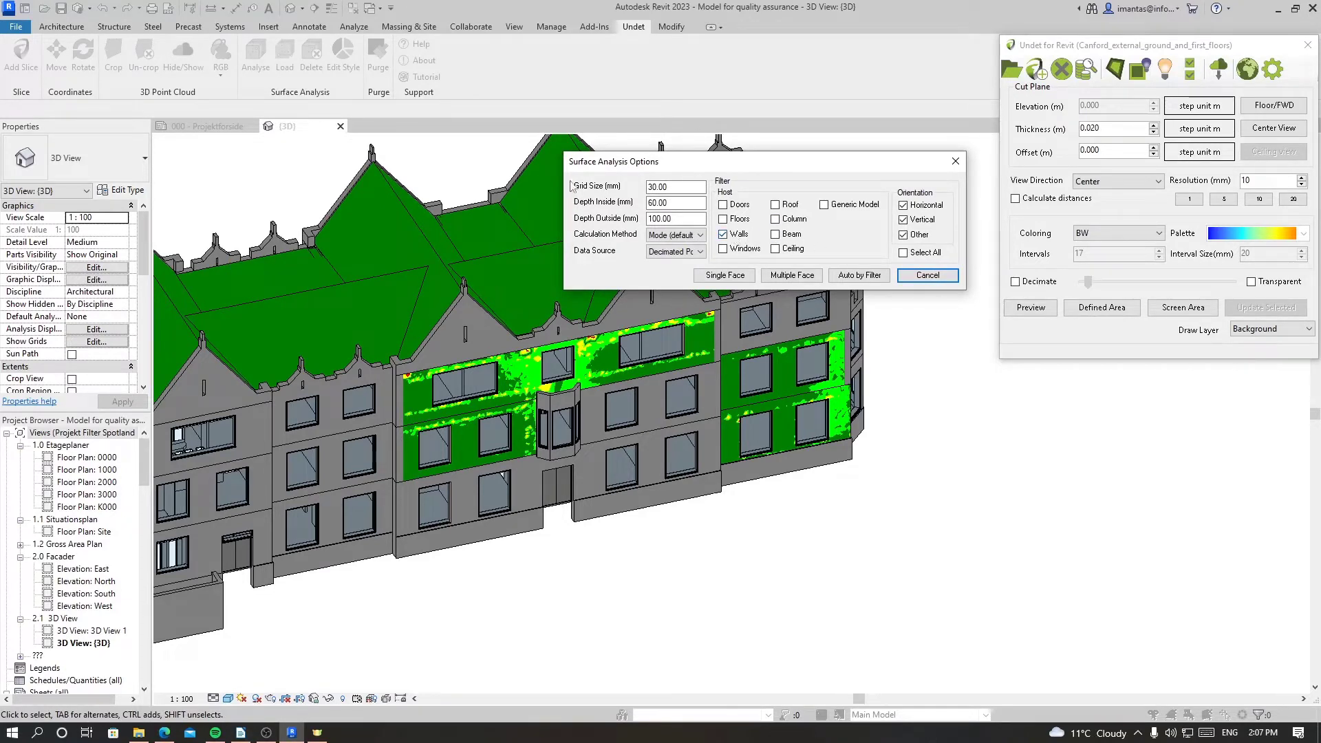
mouse_move(637, 418)
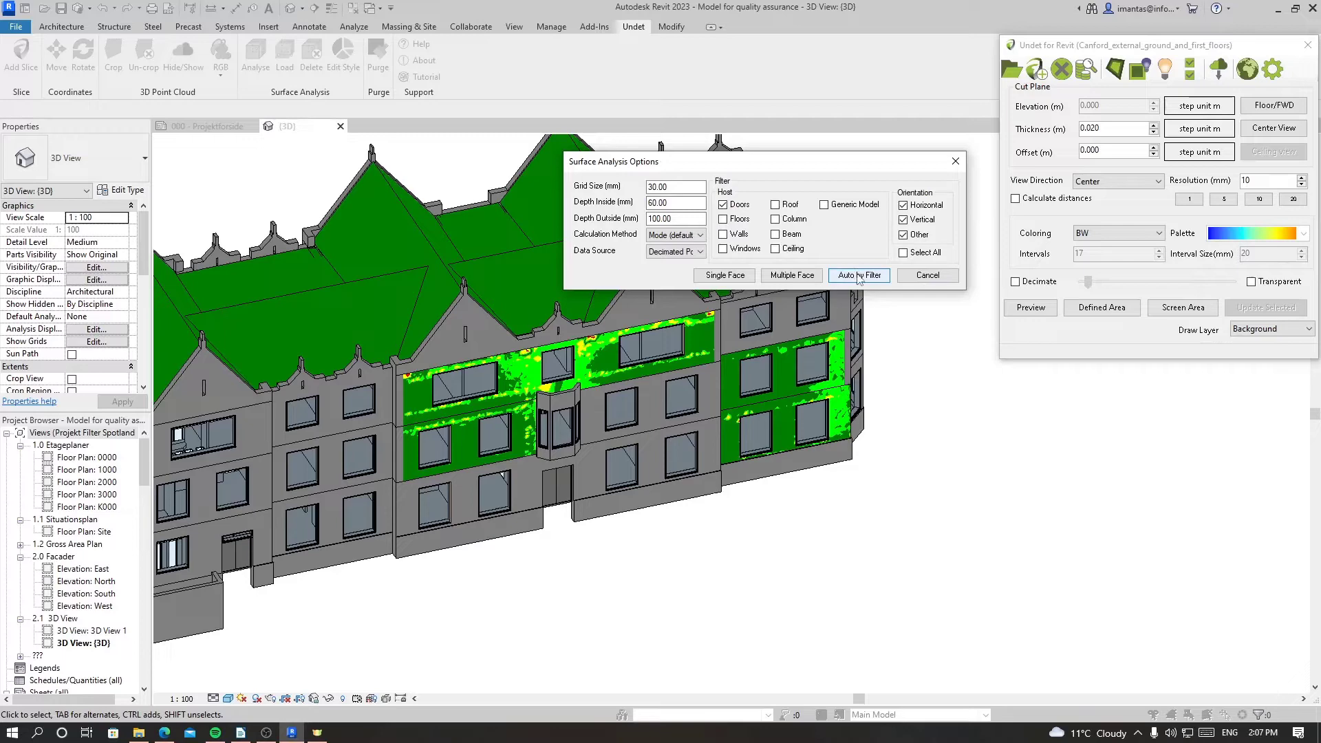
Tick Doors and run Auto by Filter to analyse every door.
click(859, 275)
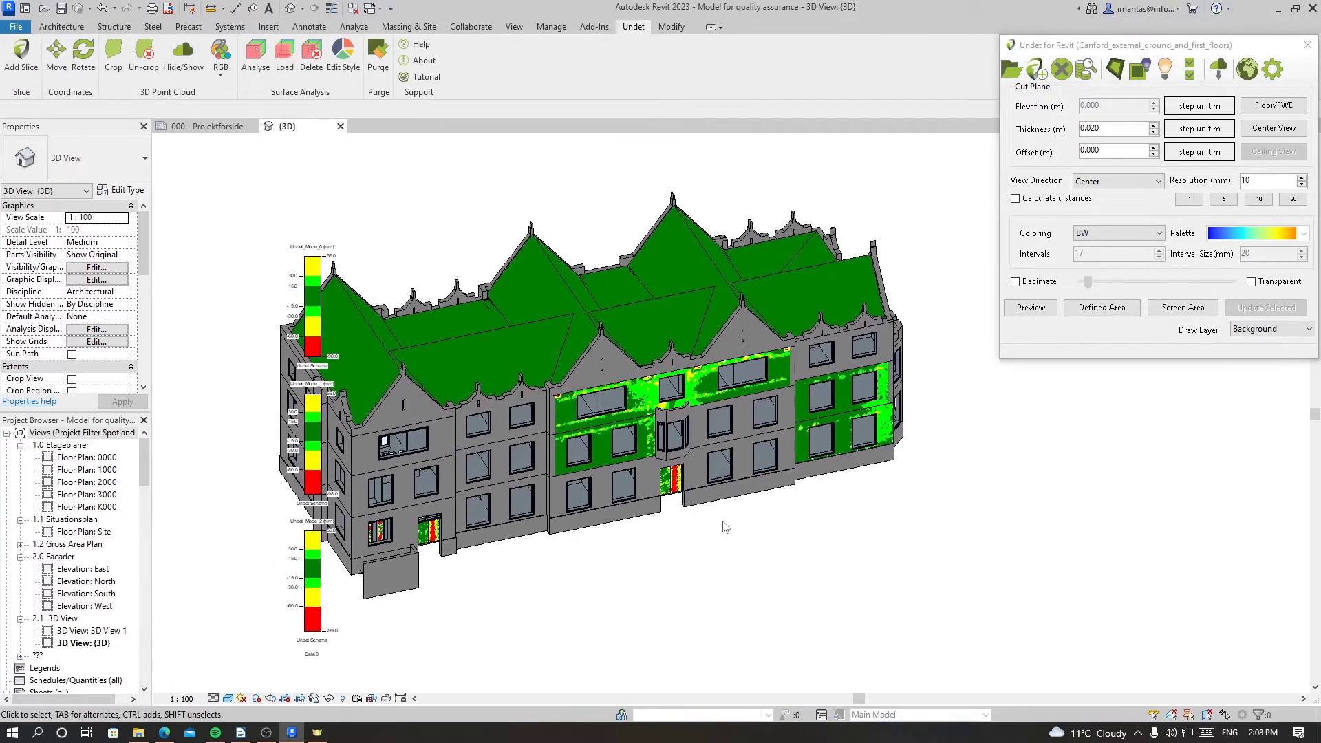
mouse_move(127, 498)
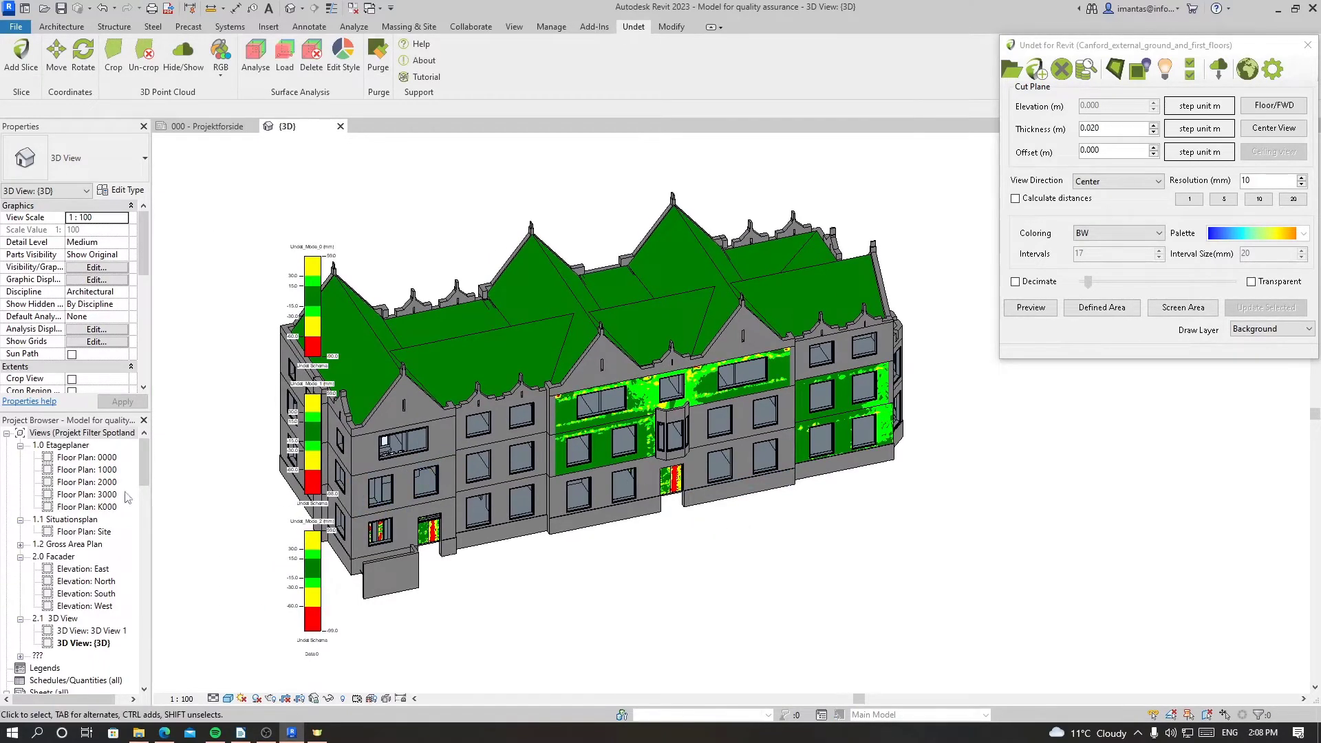
Open Floor Plan: 1000 and generate a deviation heatmap over its floor areas.
double_click(87, 469)
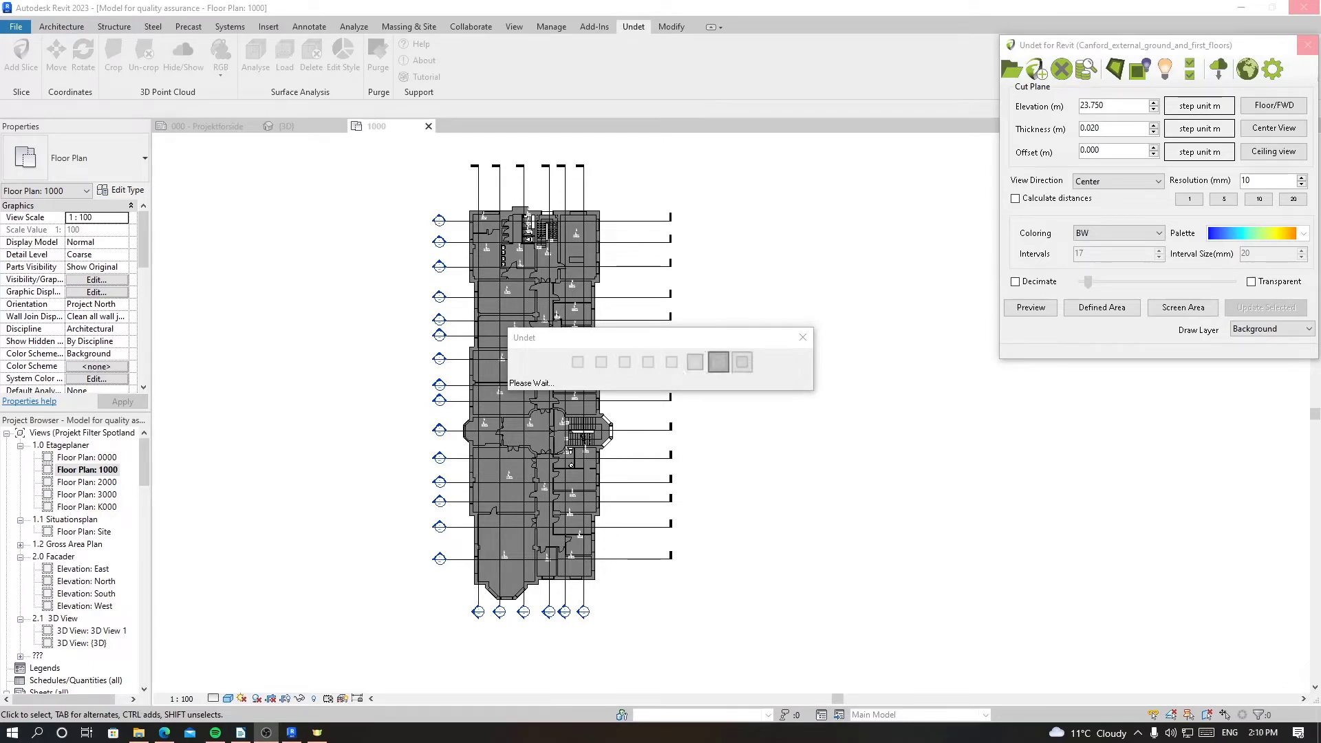
click(1029, 307)
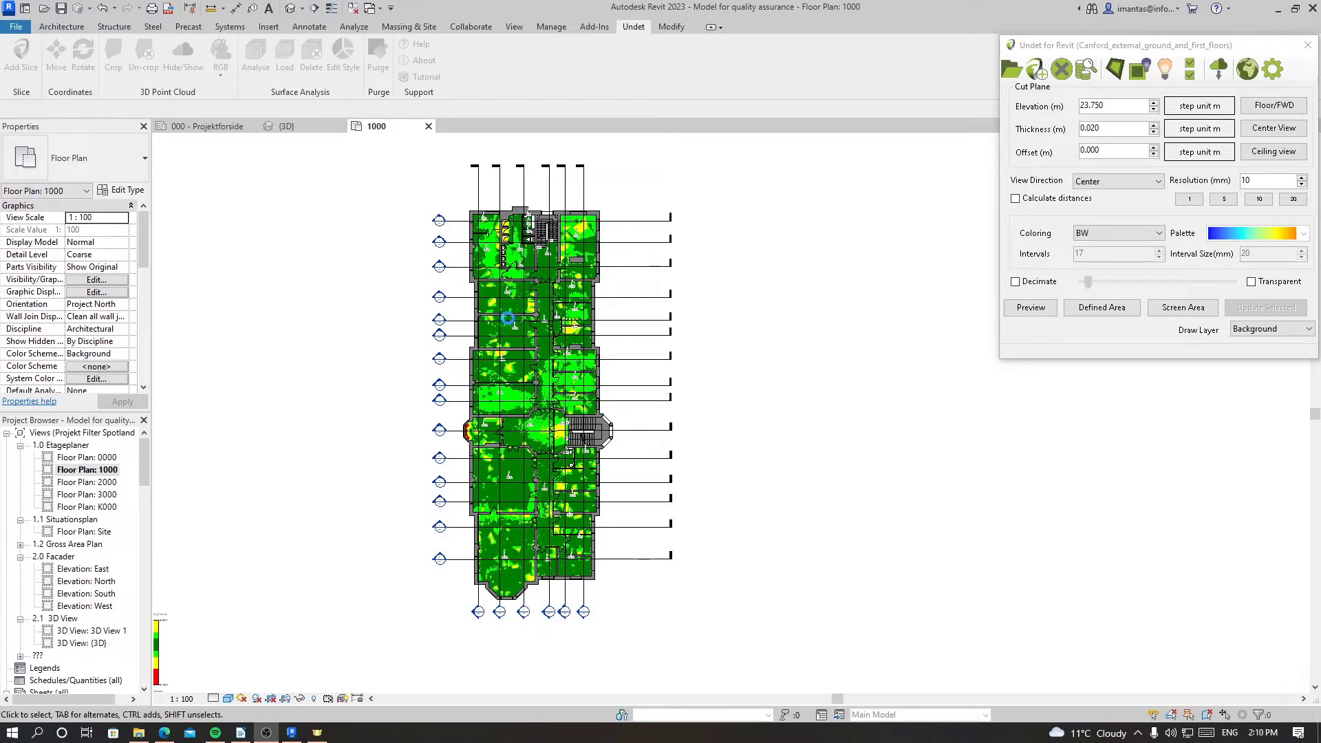
mouse_move(565, 471)
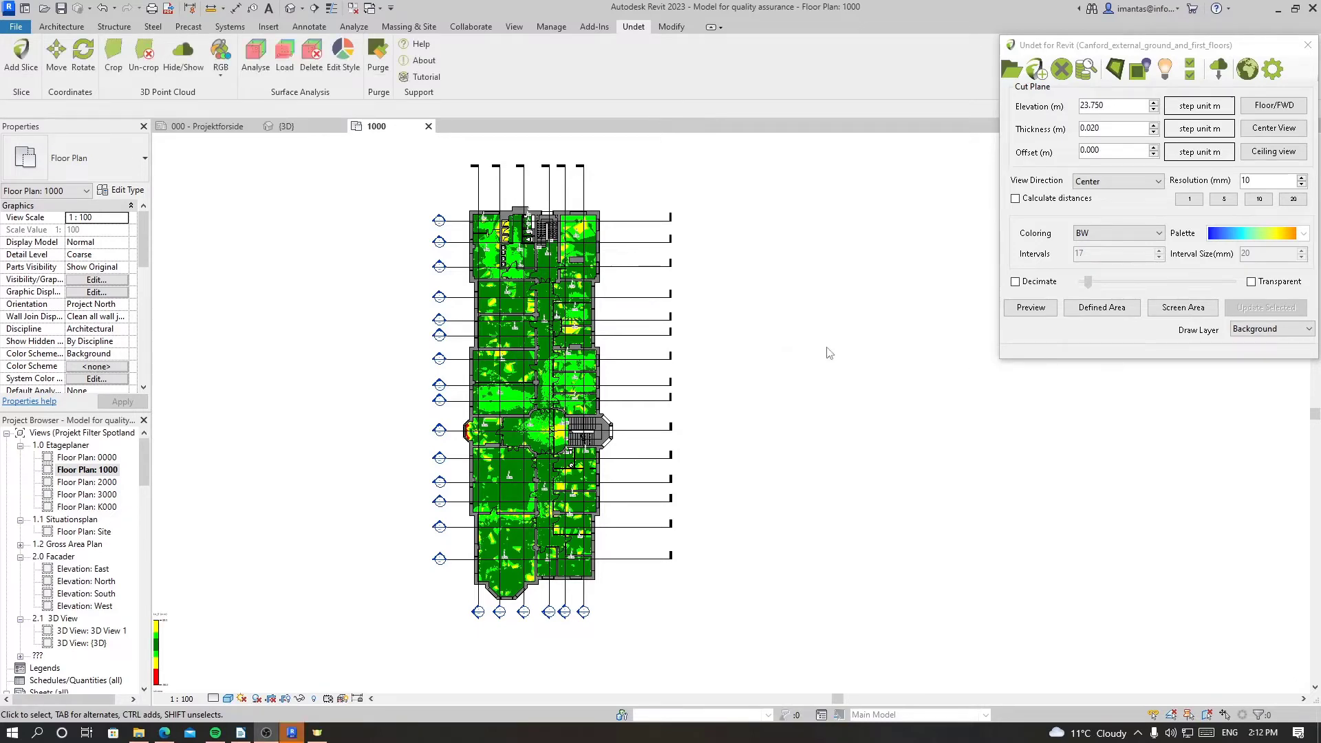
mouse_move(240, 131)
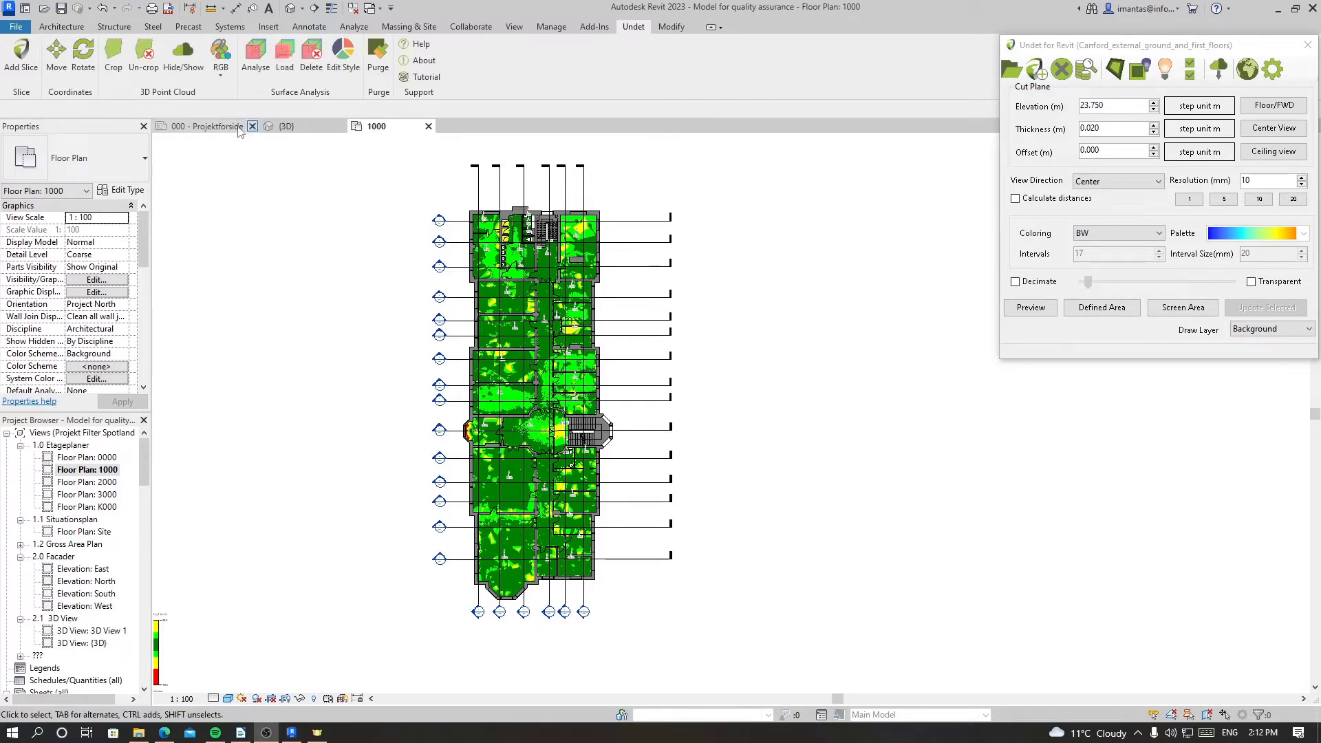
In the 3D view, set the Undet_Mode_0 results display style to USIBD_BLUE_RED and apply.
click(284, 126)
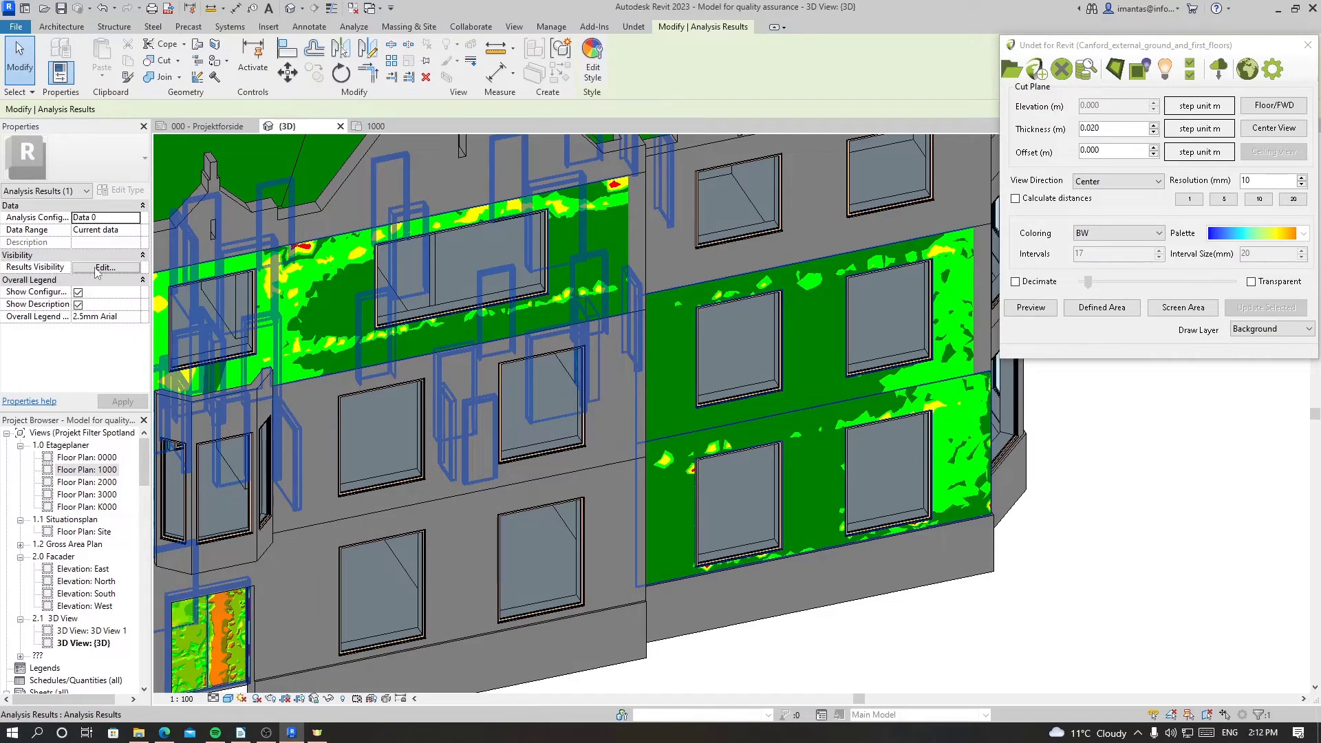
click(105, 266)
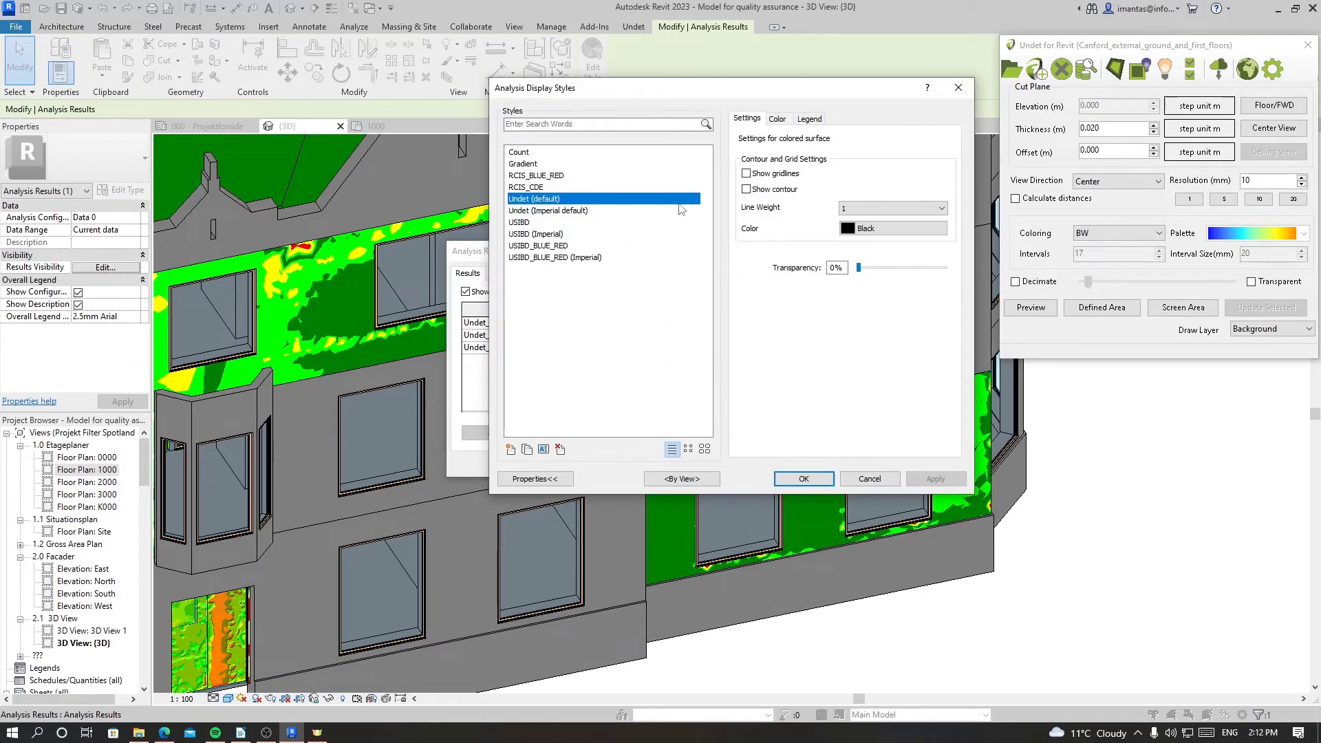
click(536, 234)
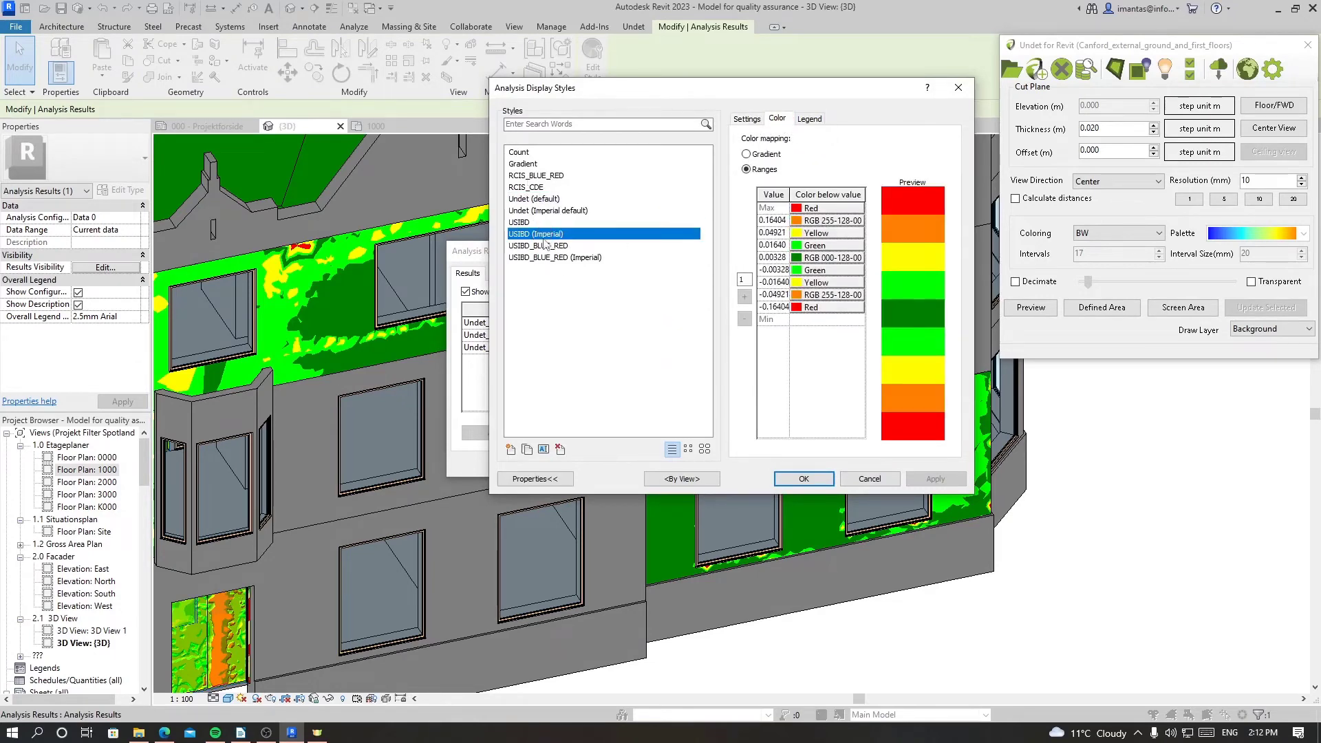
click(537, 245)
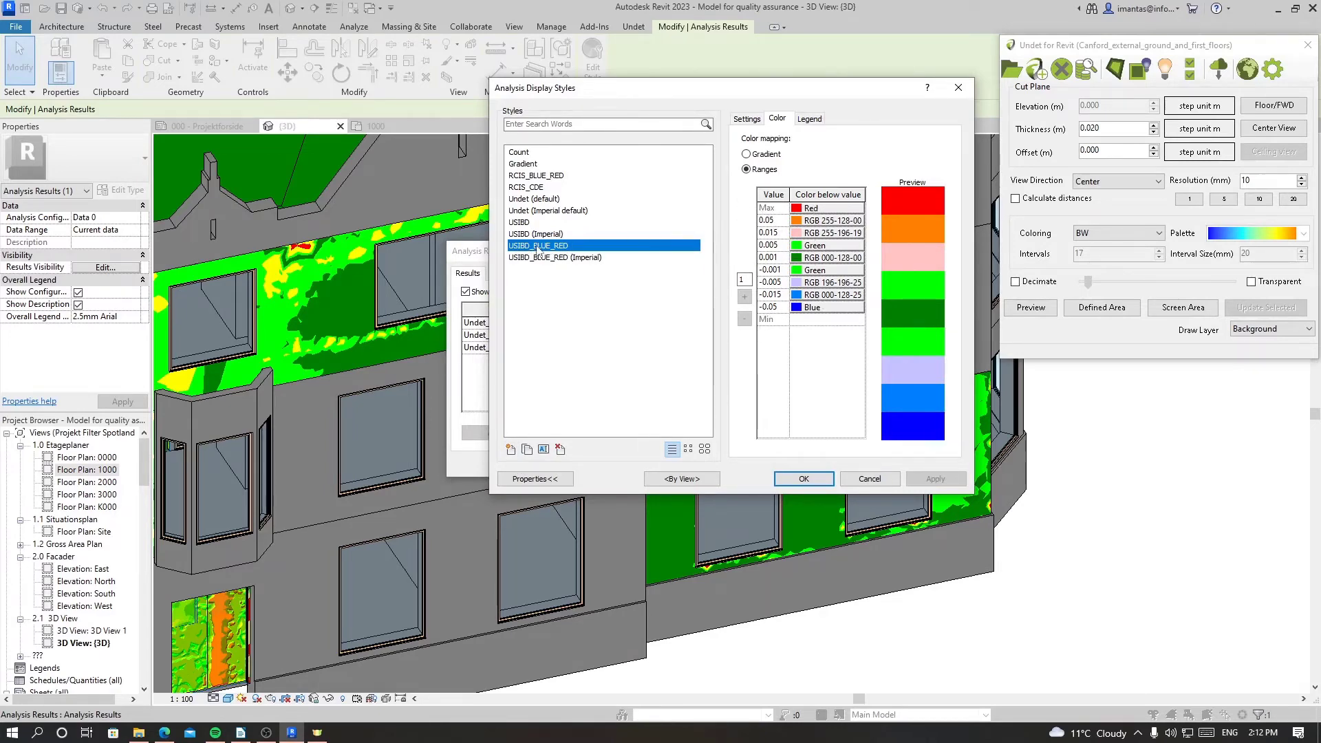
click(803, 479)
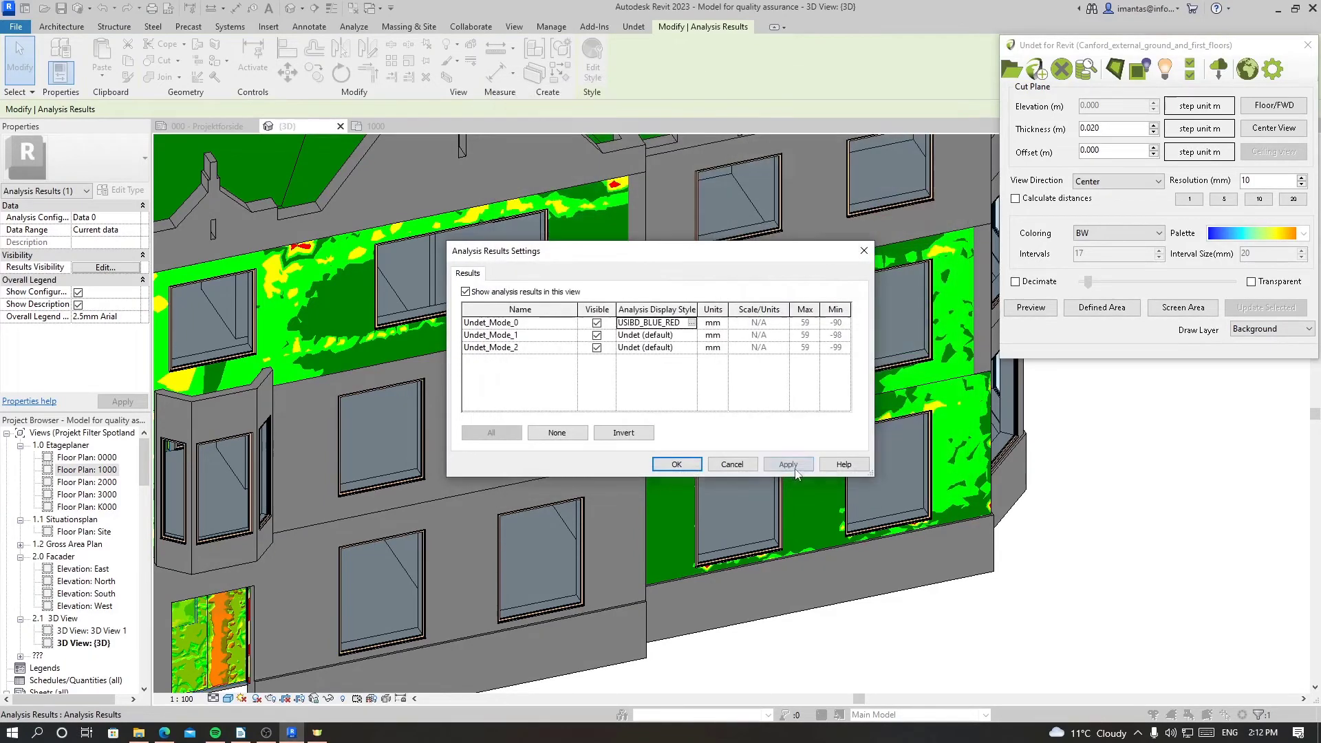
click(677, 463)
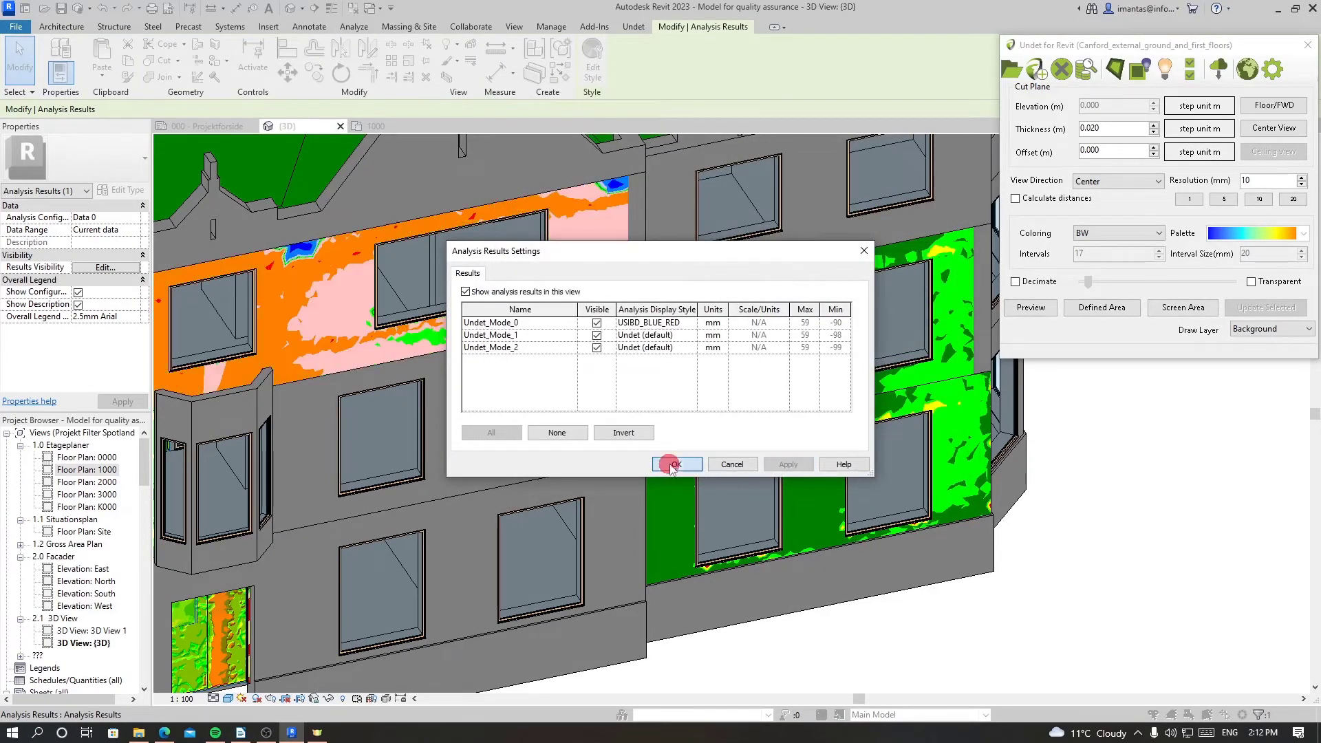
click(676, 464)
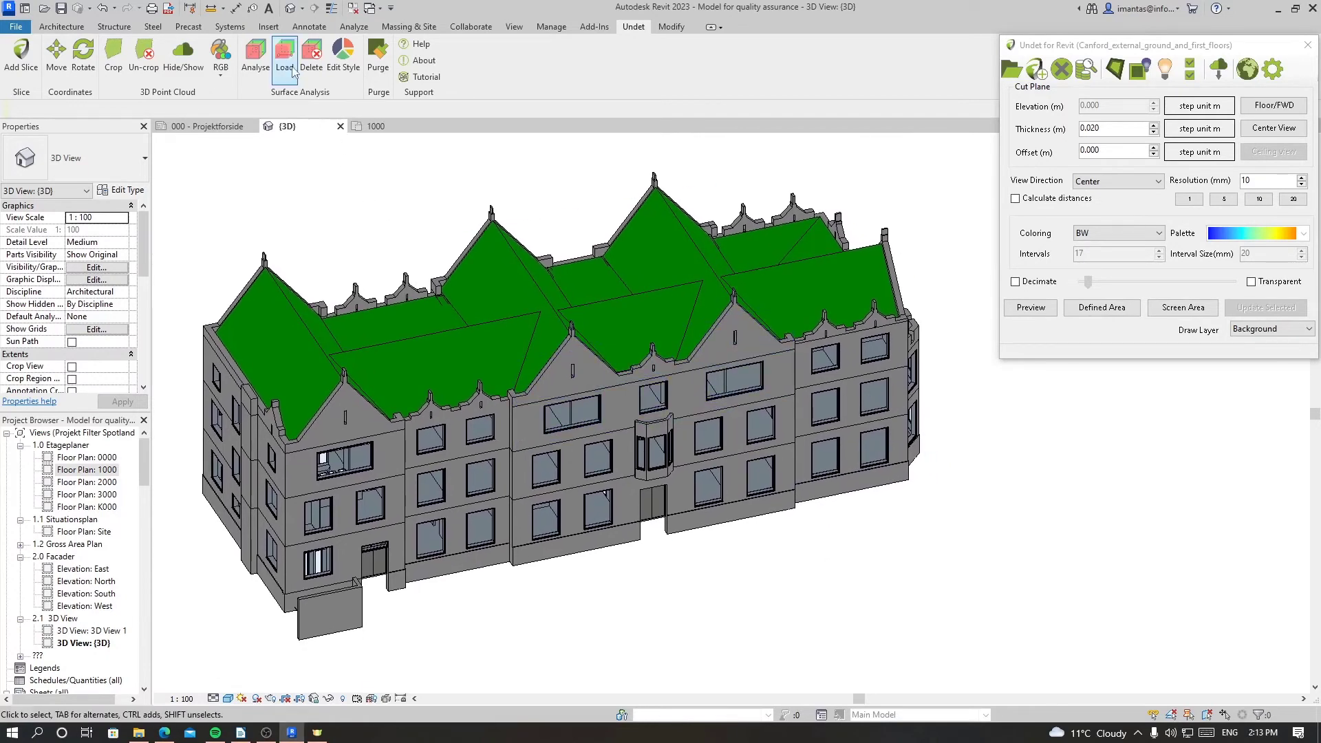
mouse_move(284, 55)
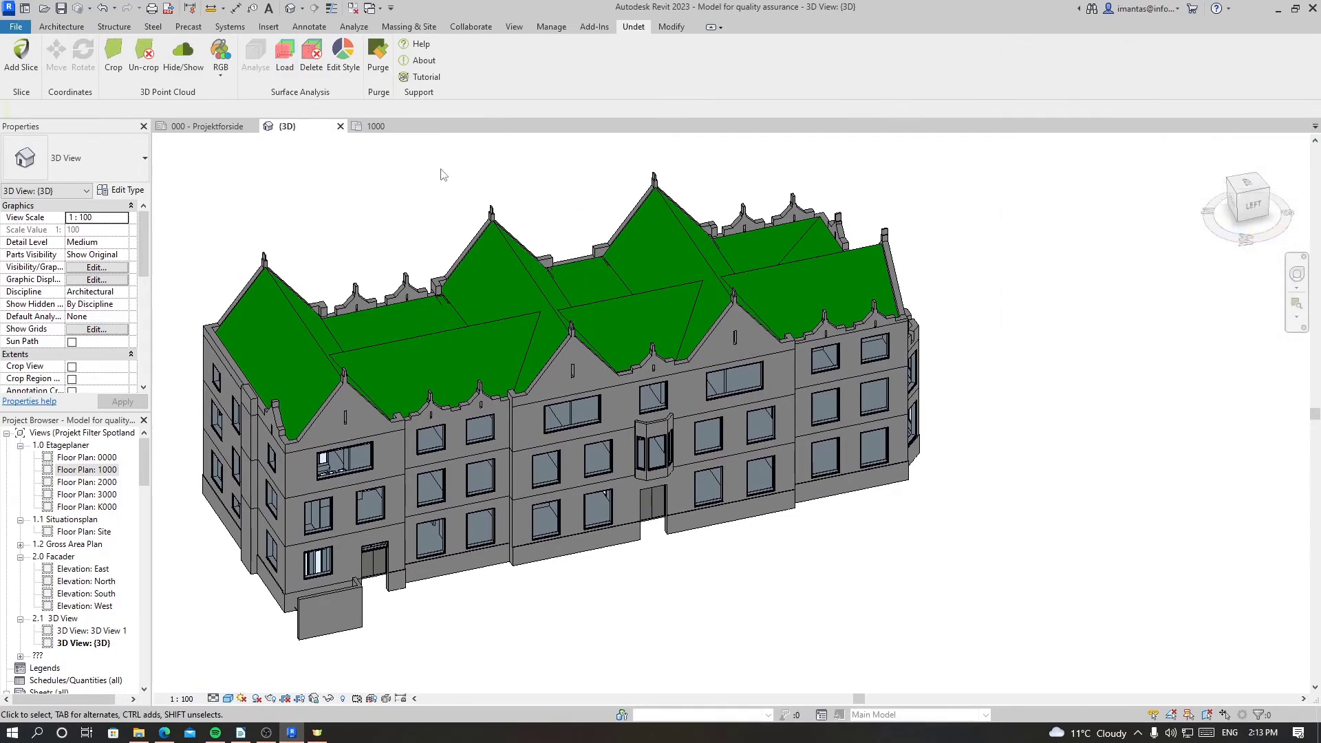
mouse_move(459, 183)
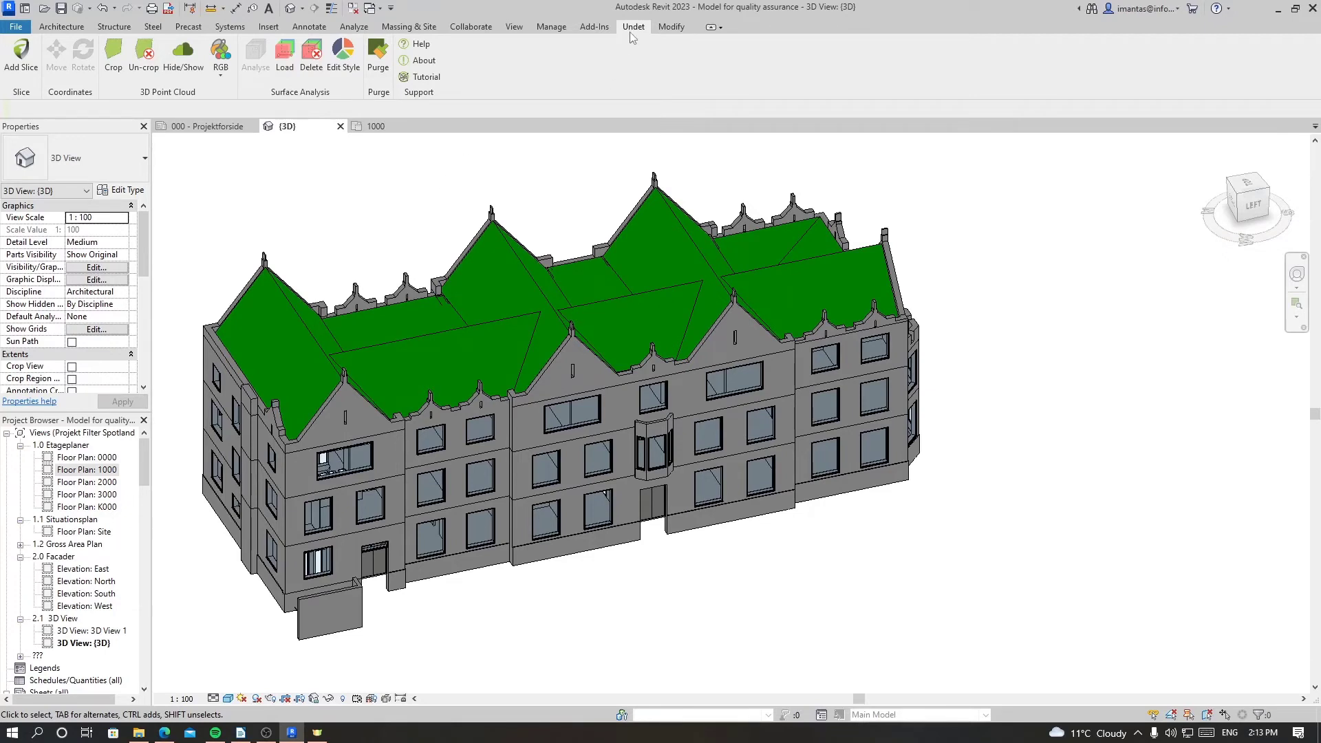
mouse_move(284, 55)
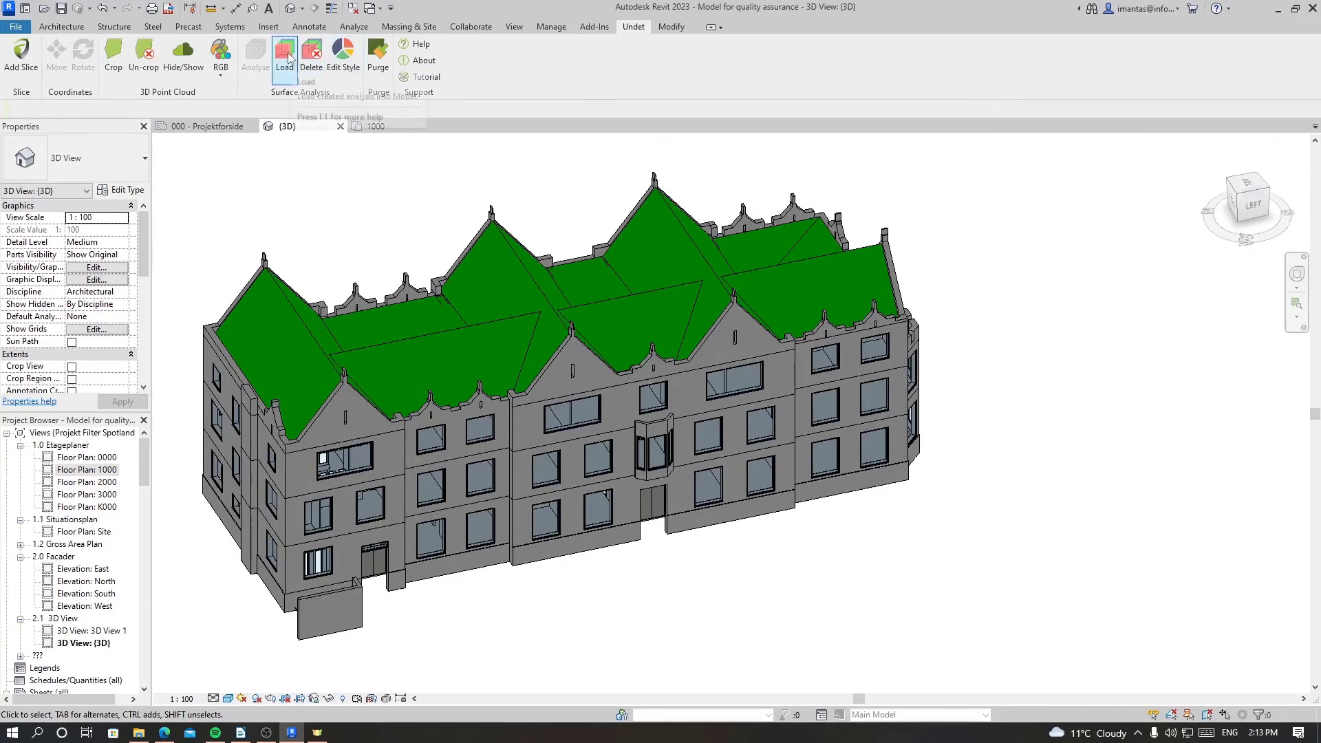
Load the saved analysis results onto the upper central façade wall with Multiple Face.
click(284, 56)
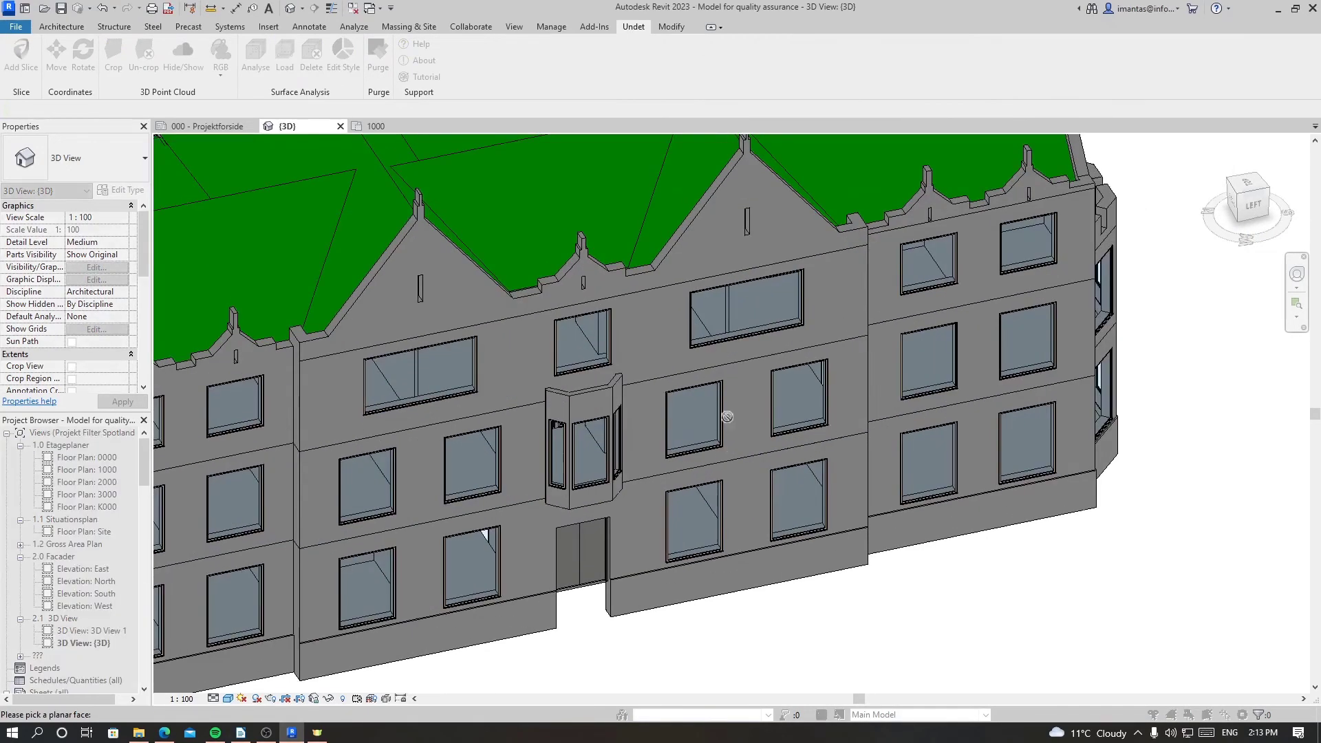
mouse_move(584, 331)
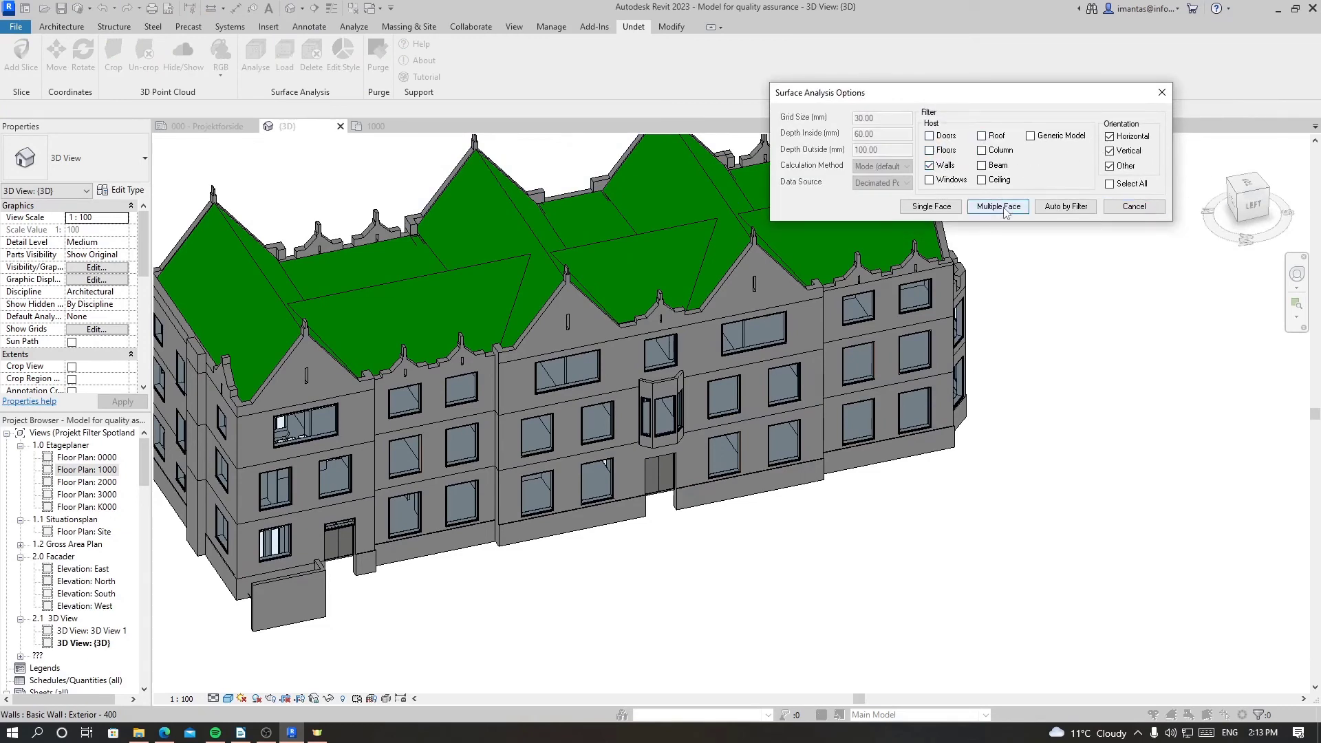
click(998, 206)
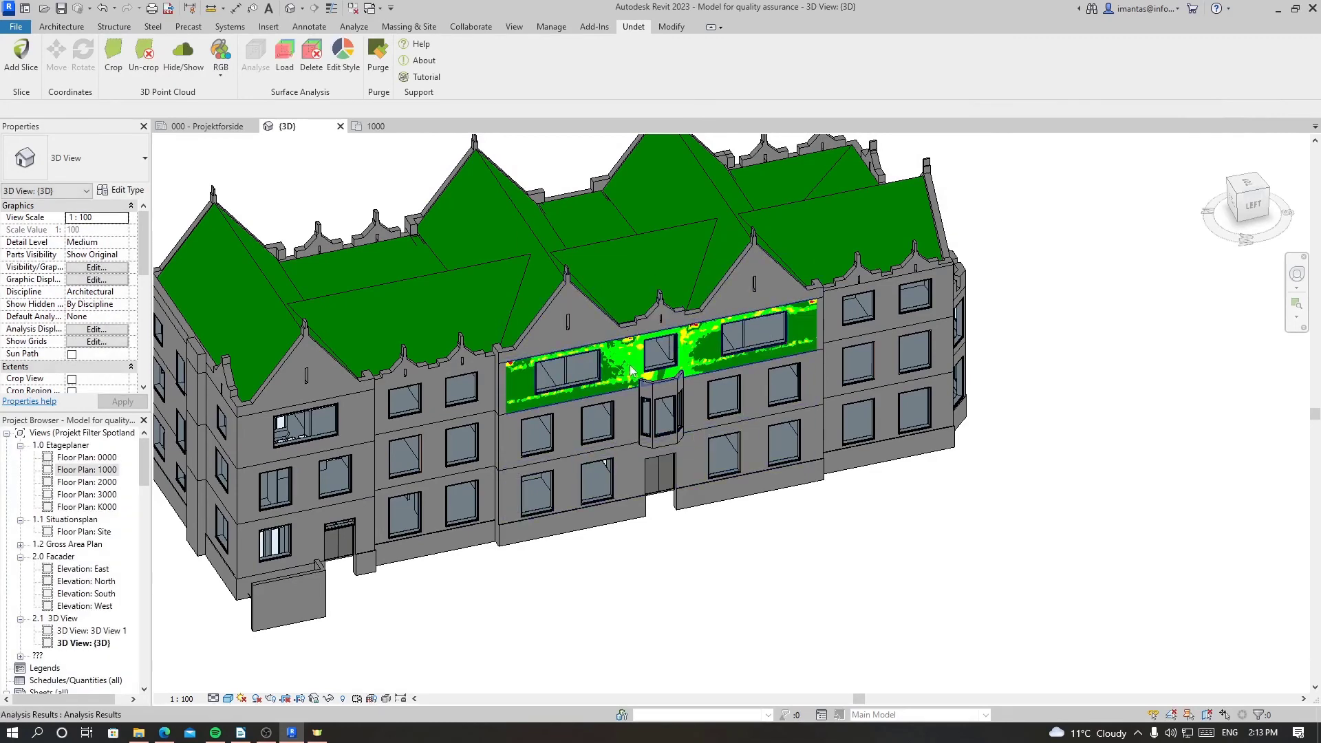
mouse_move(624, 368)
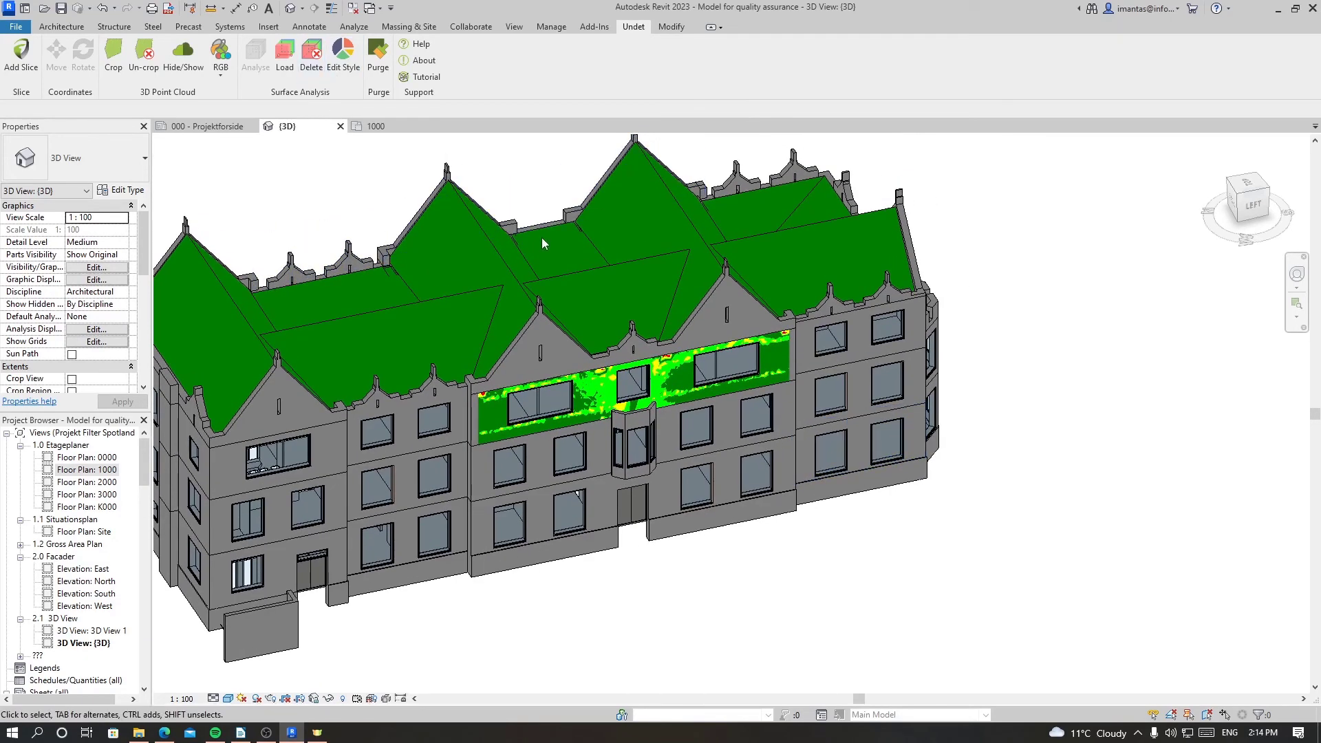
mouse_move(310, 52)
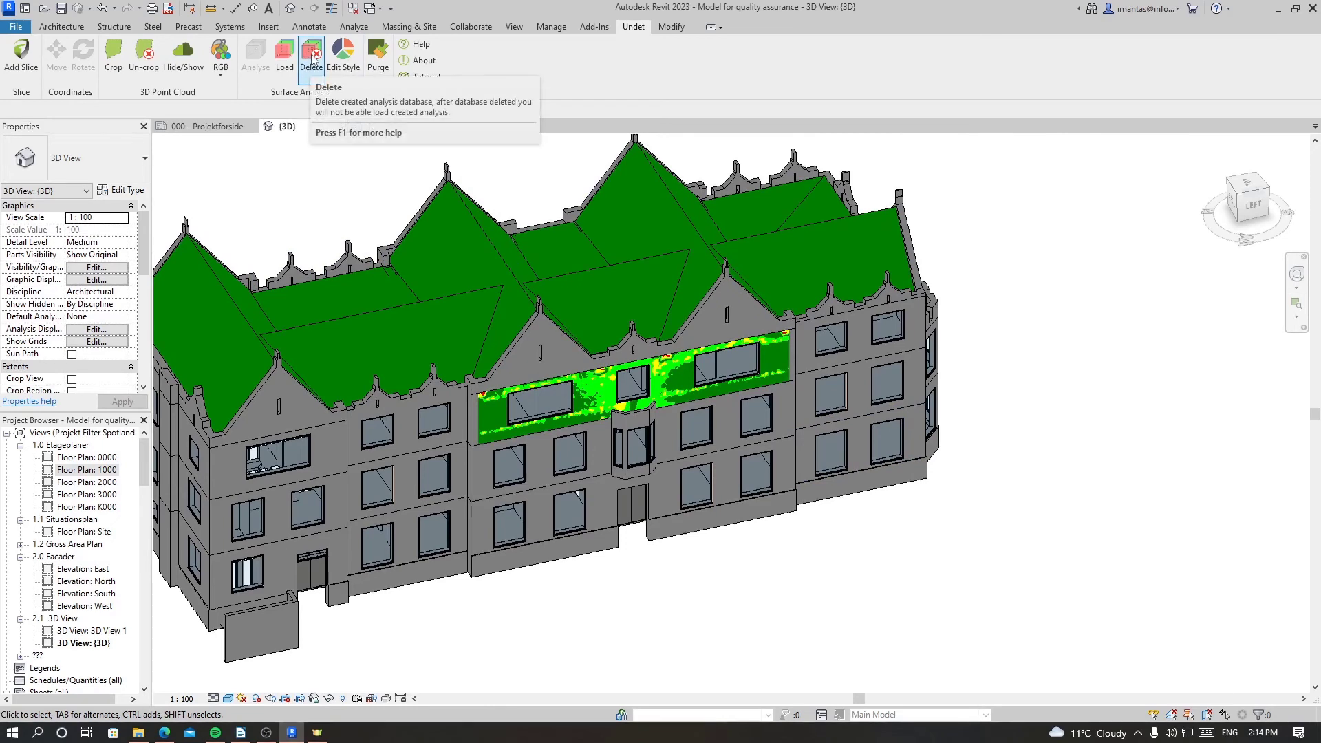
Answer the Undet Delete prompt for all surface analysis results, then select the remaining wall heatmap.
click(310, 51)
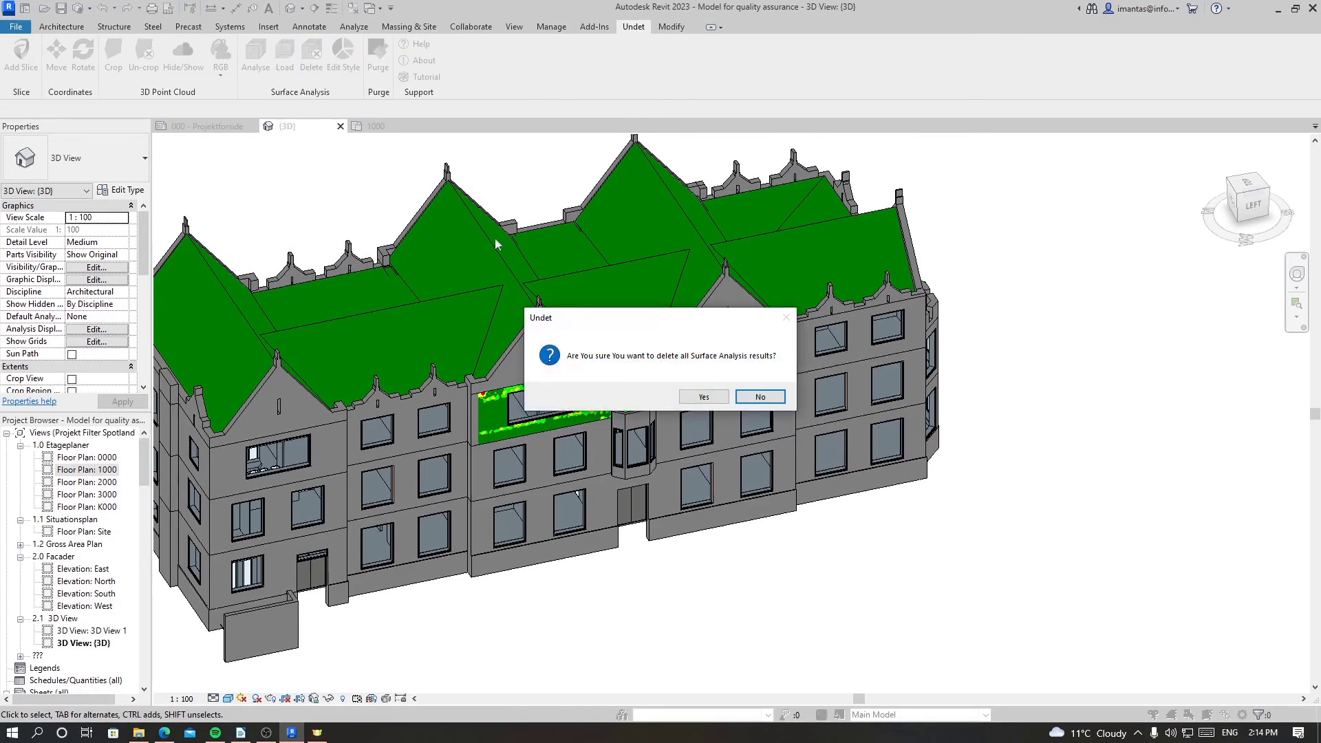
click(703, 396)
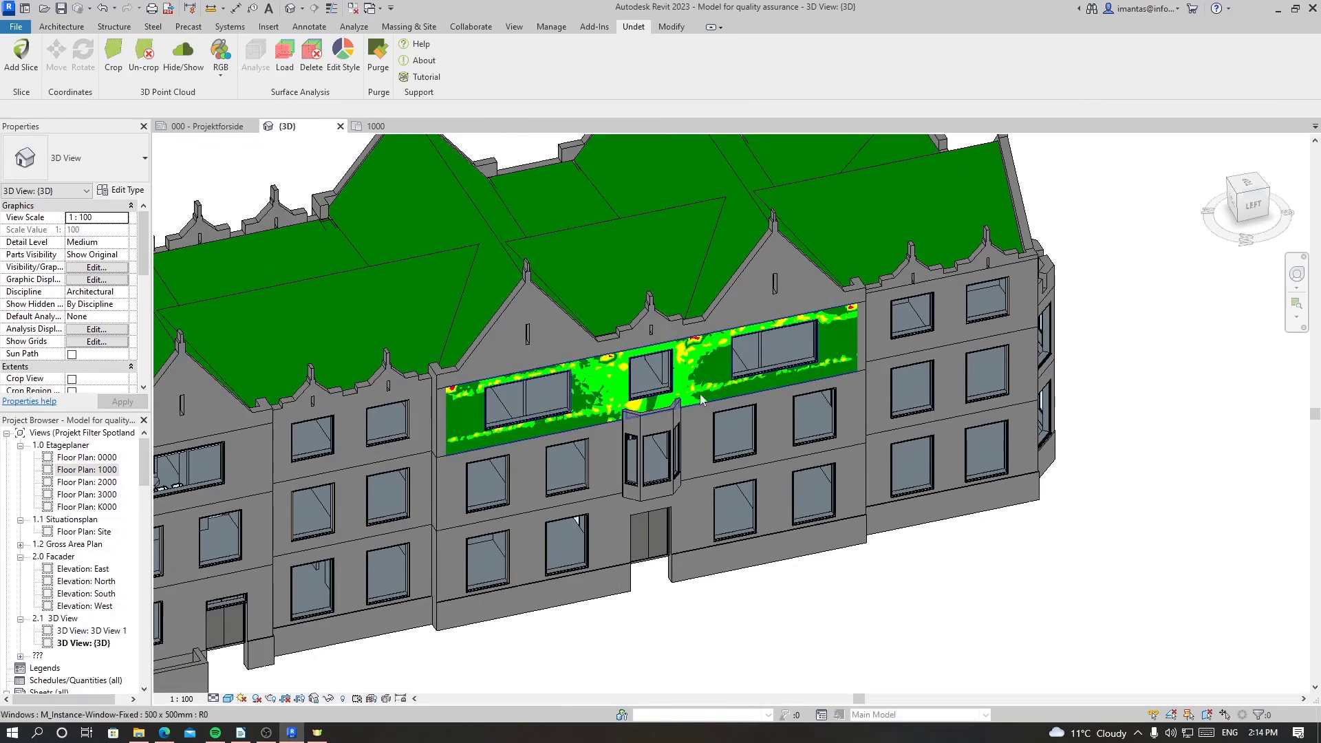
drag(699, 400, 640, 376)
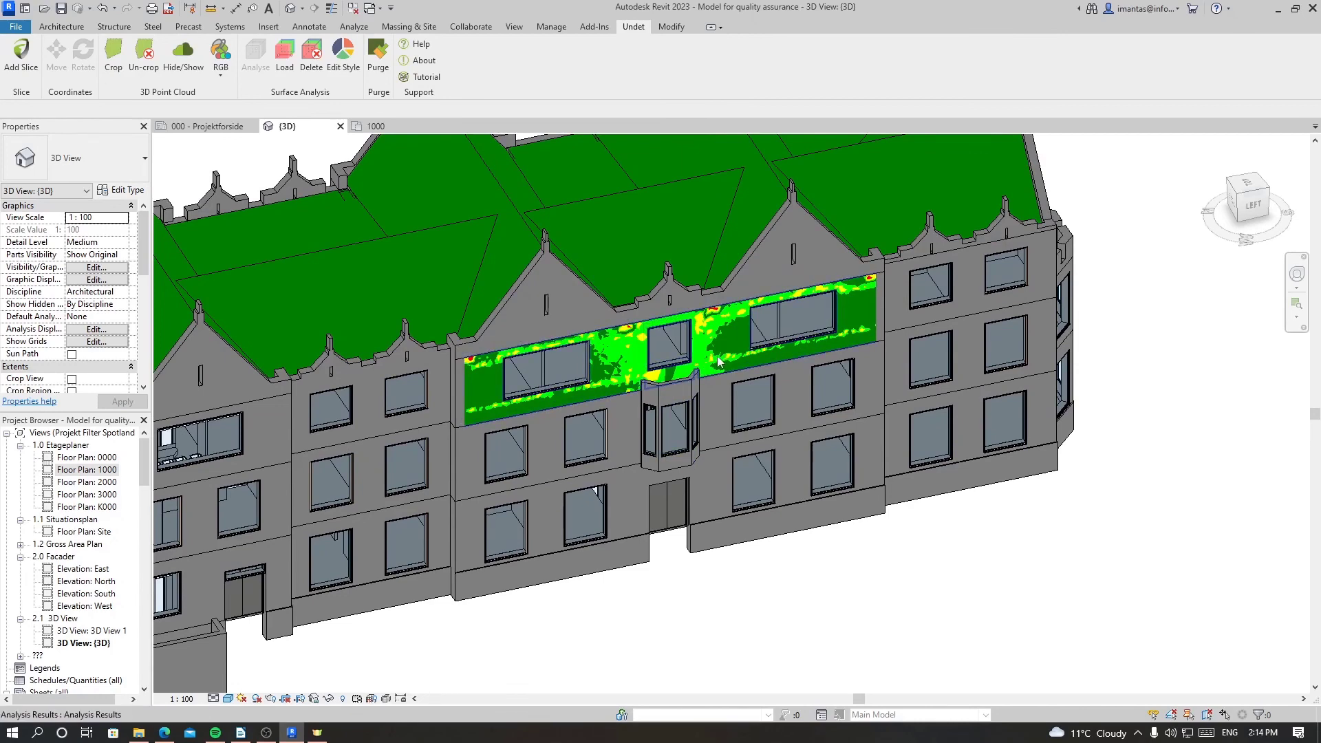
click(723, 359)
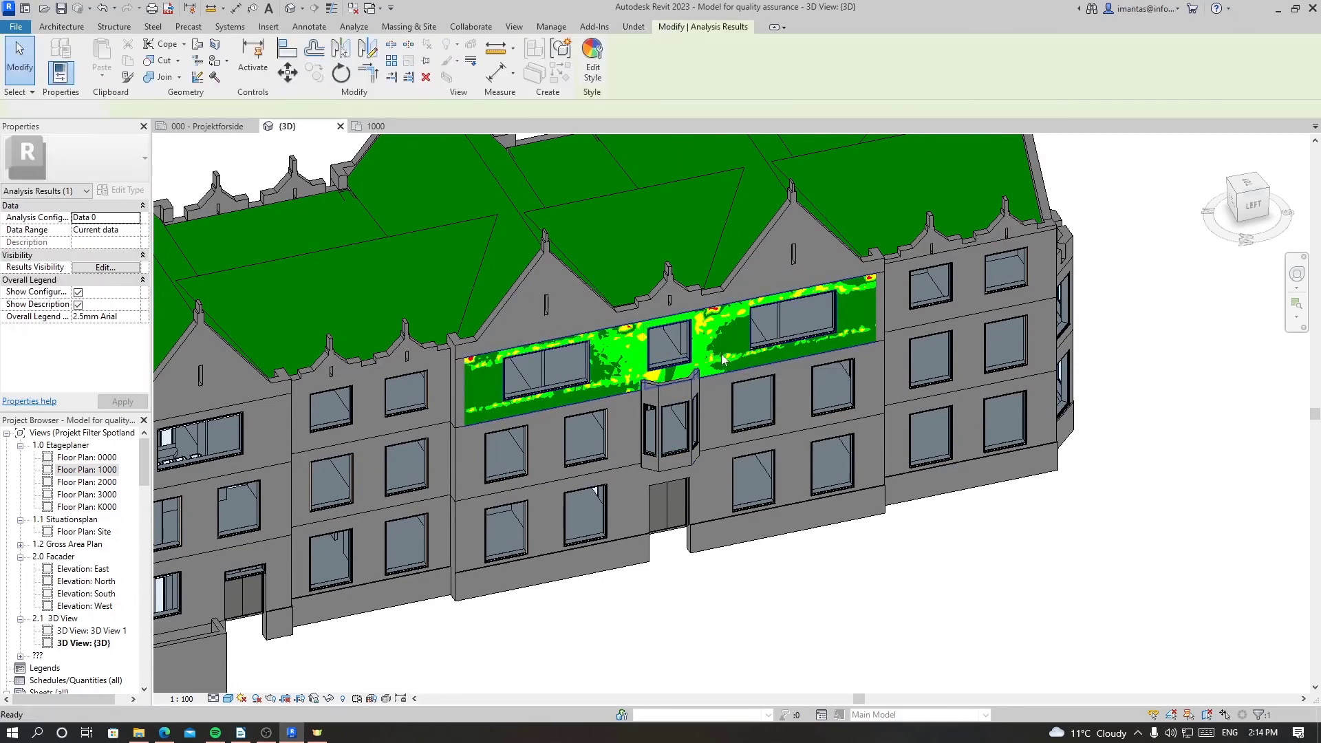